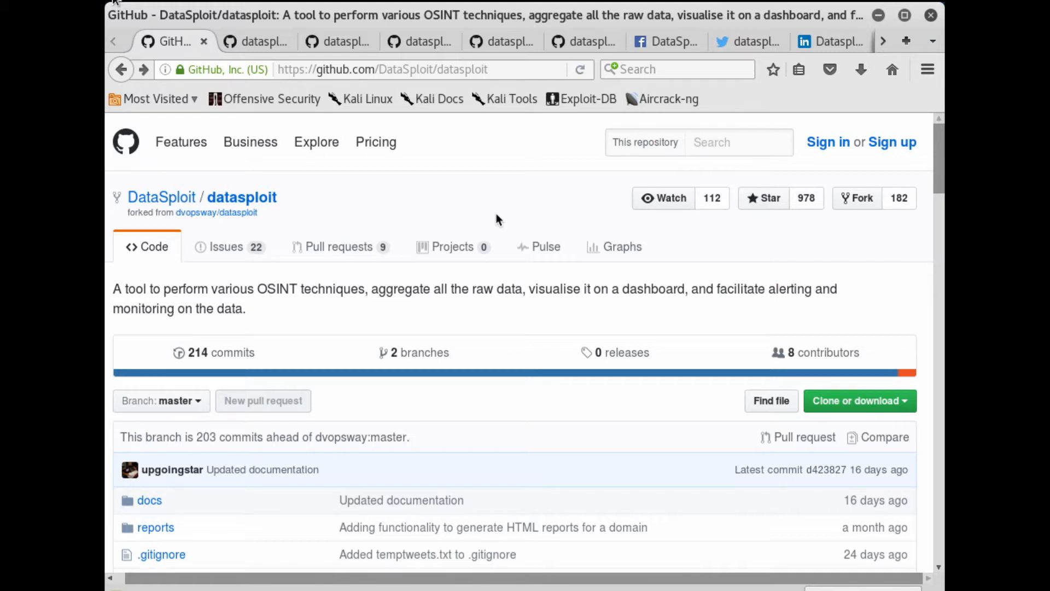
mouse_move(384, 223)
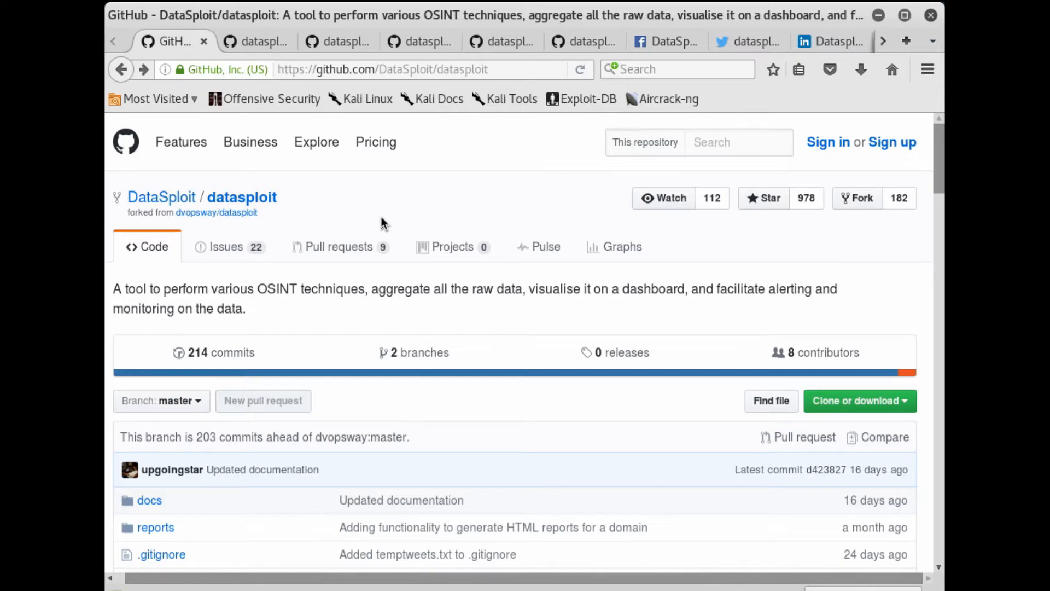
Step: Scroll through the setup guide's download step with the git clone command
scroll("down", 3)
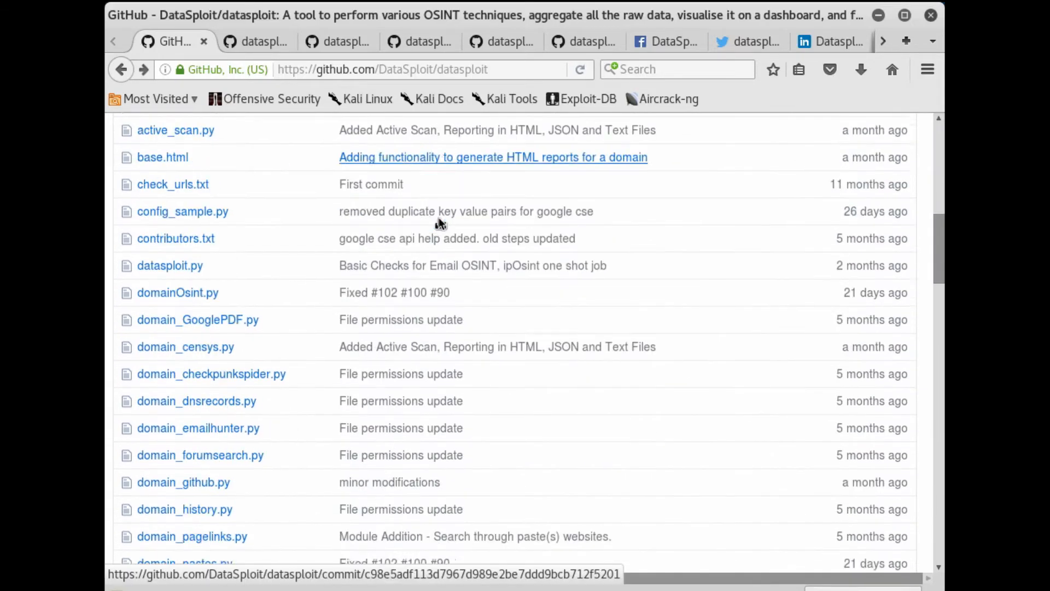
scroll("up", 3)
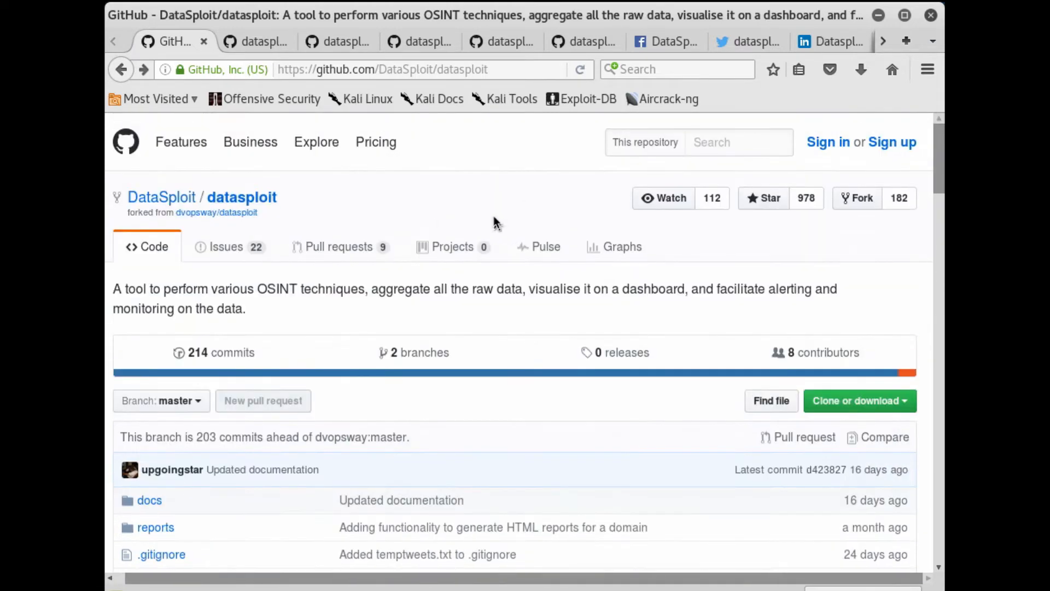
mouse_move(511, 213)
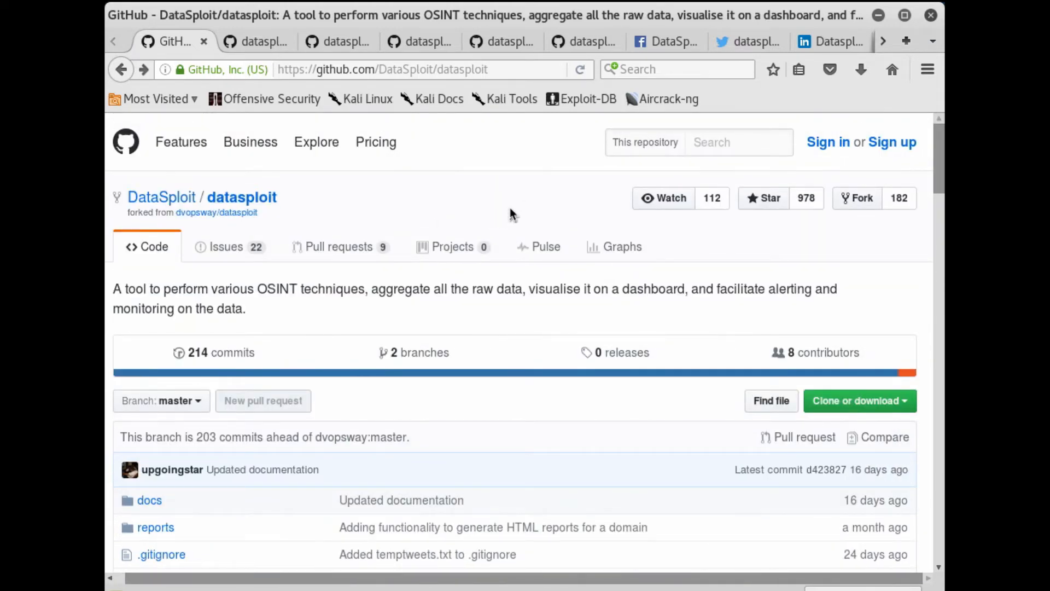
scroll("down", 3)
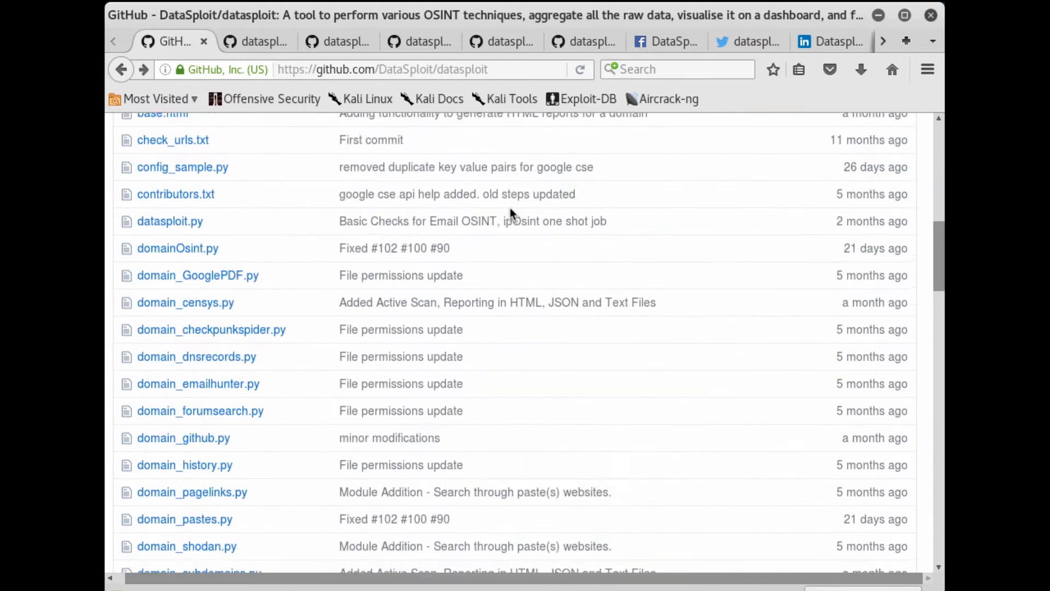
scroll("down", 3)
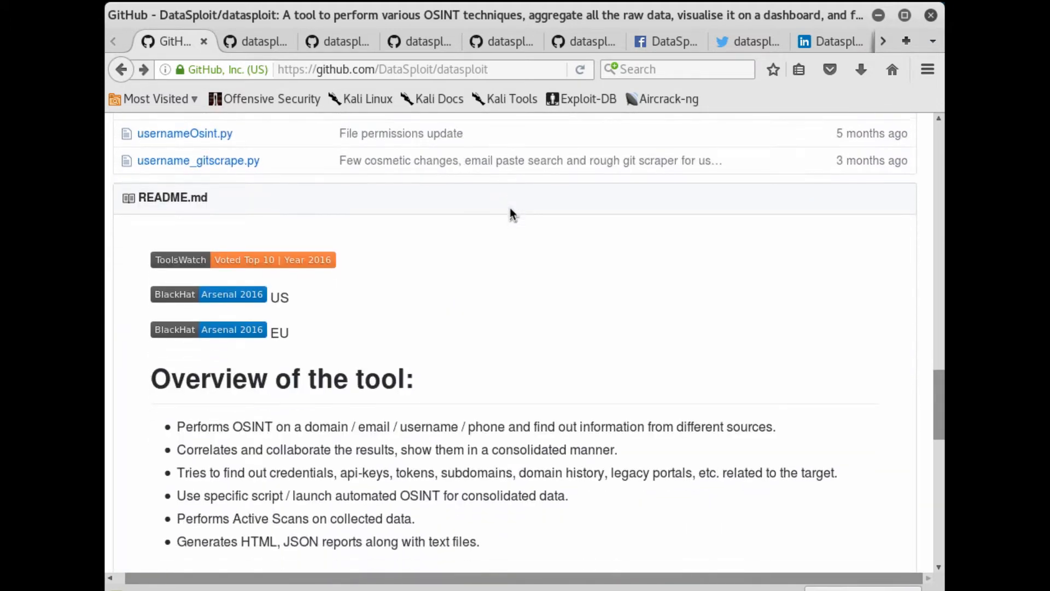
scroll("down", 3)
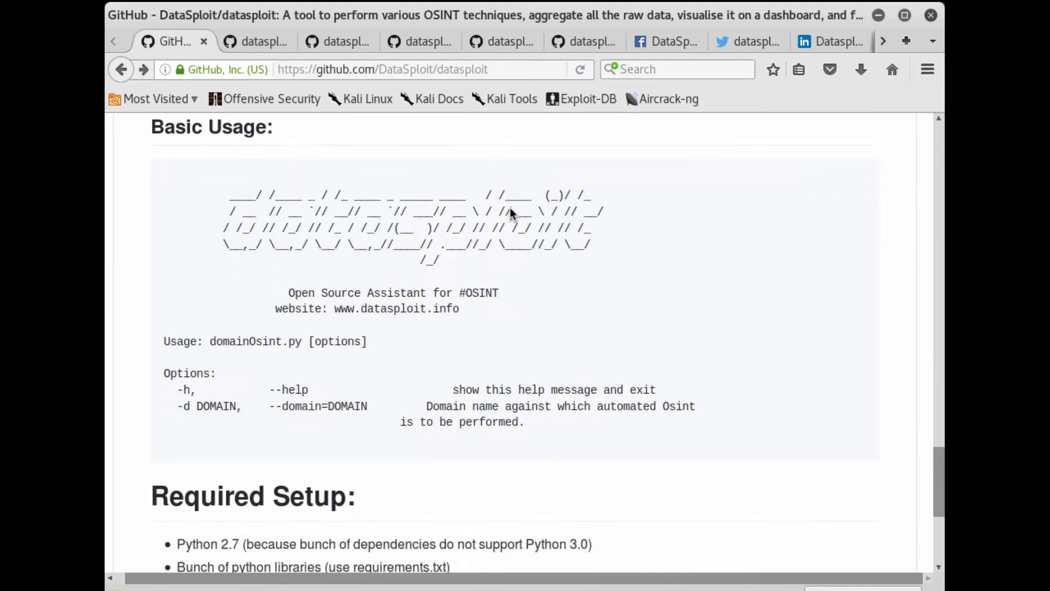
scroll("down", 3)
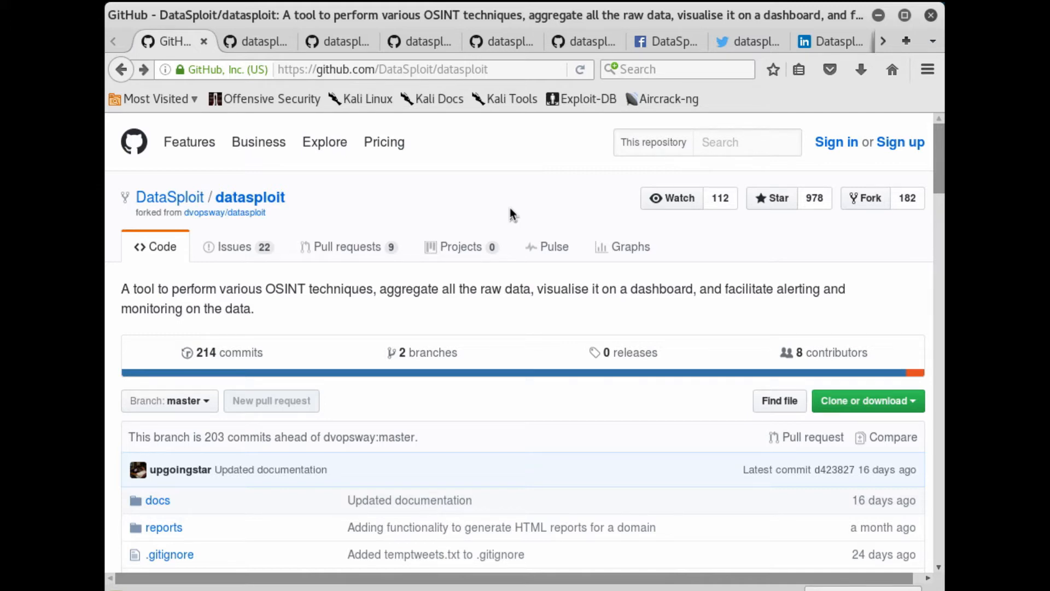
mouse_move(897, 411)
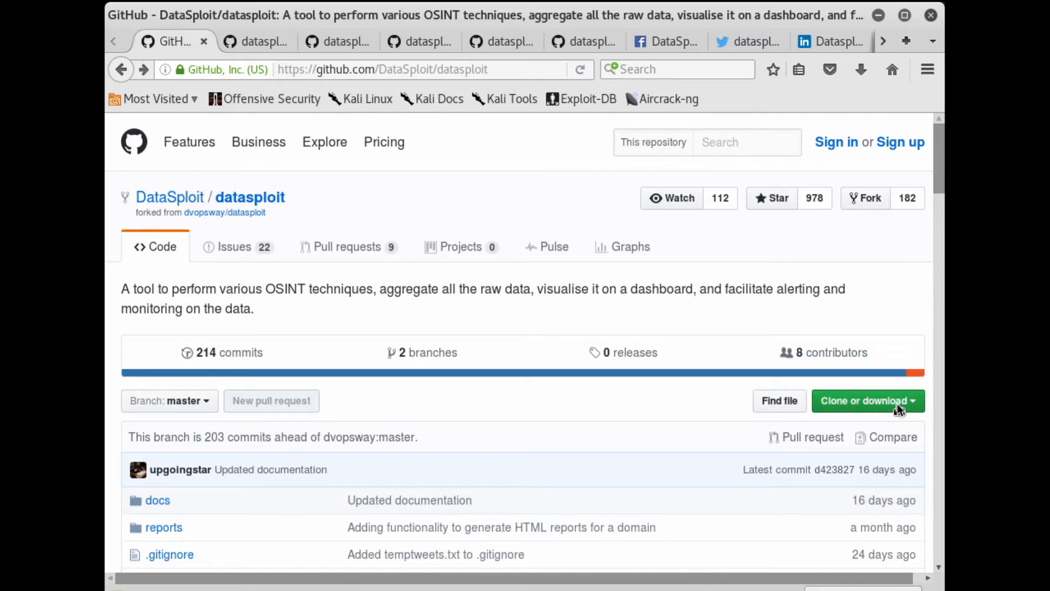
mouse_move(549, 399)
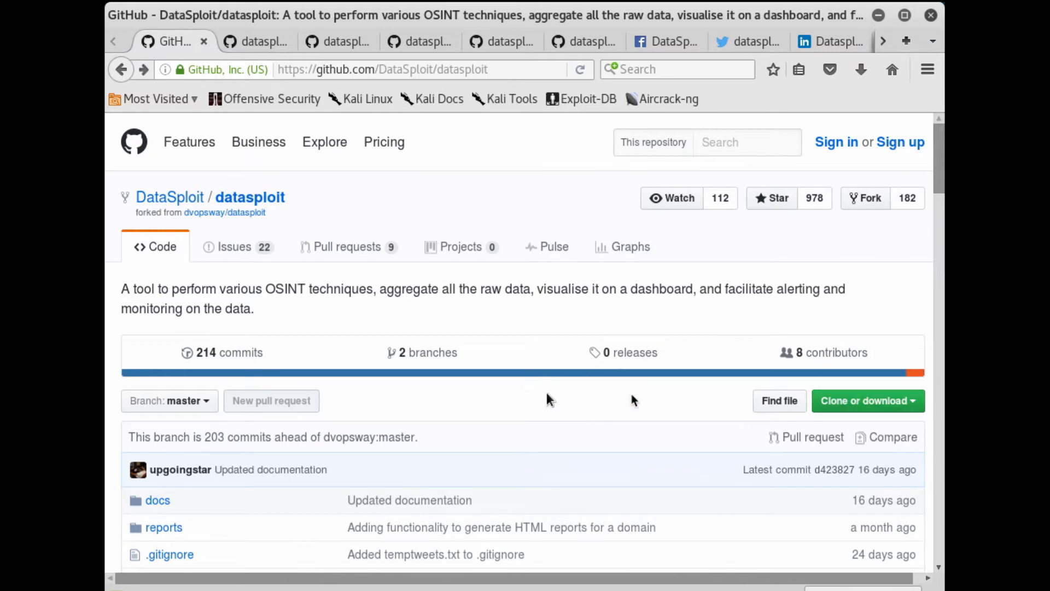
mouse_move(633, 404)
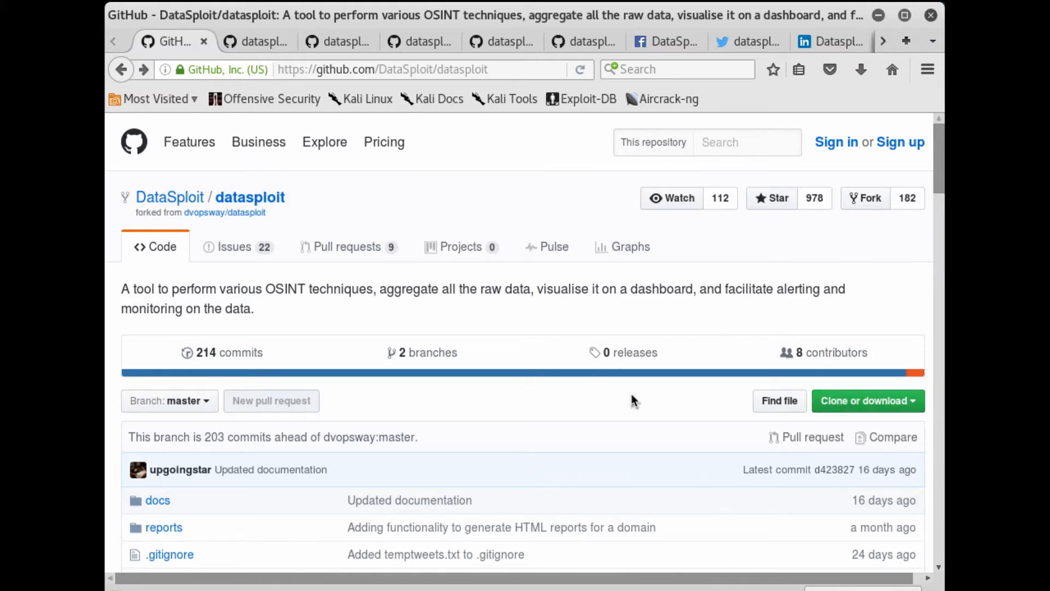
mouse_move(328, 221)
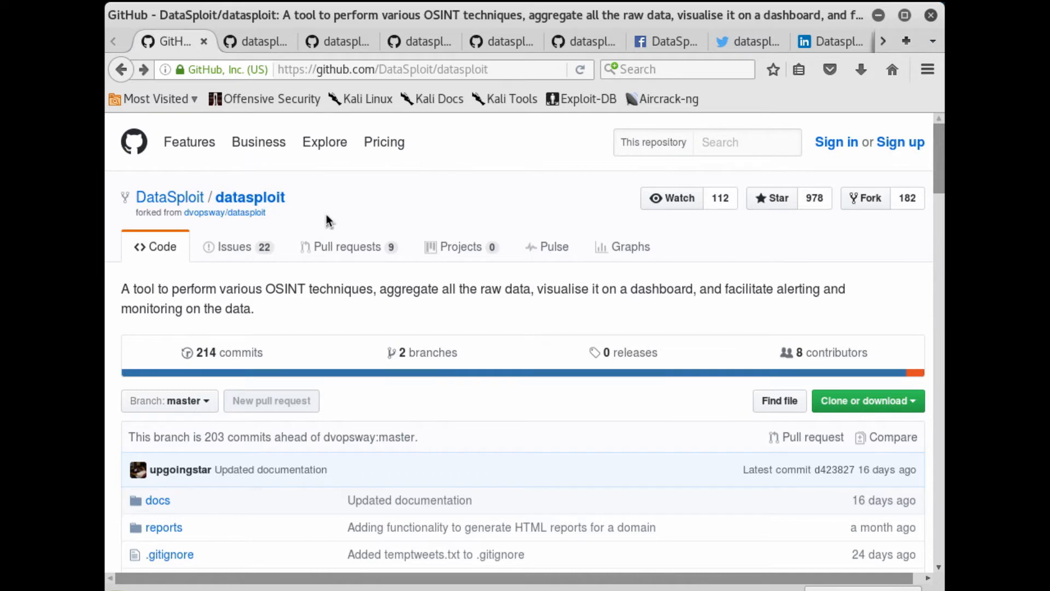
Step: Read on through the installation steps down to the config rename step
scroll("down", 3)
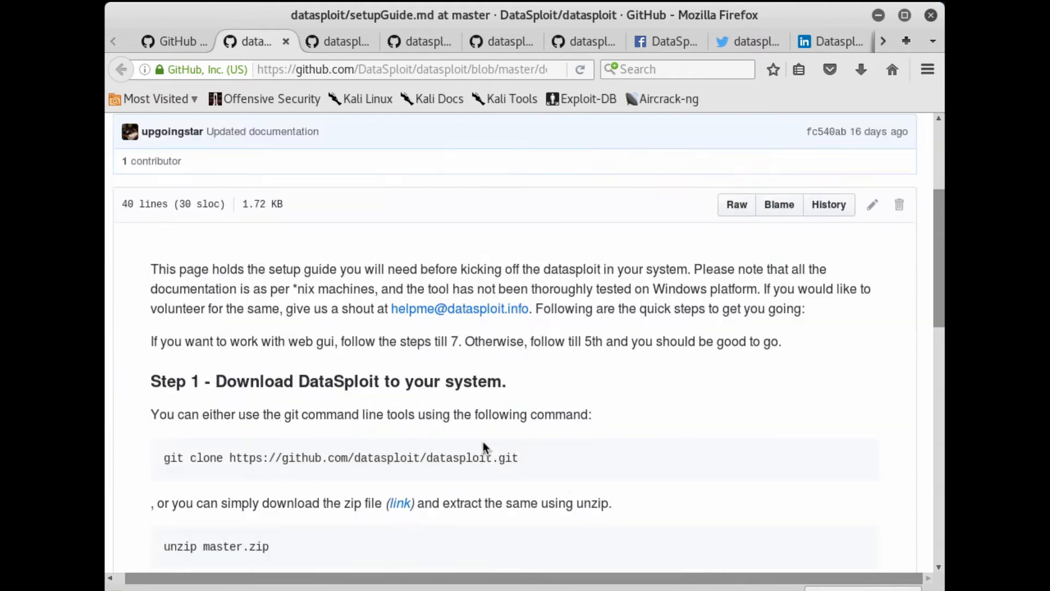
scroll("down", 3)
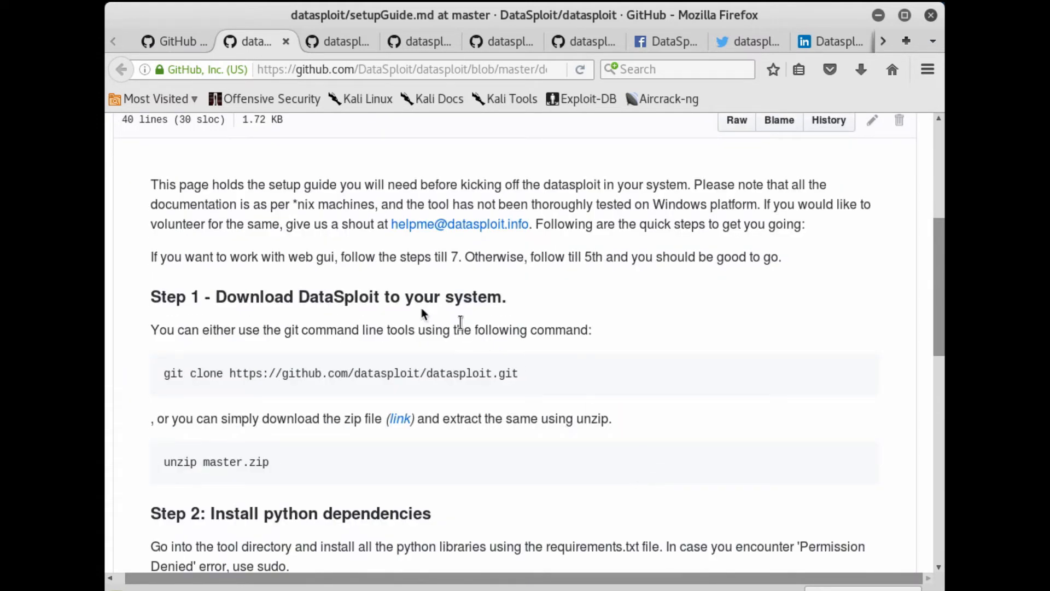
scroll("down", 3)
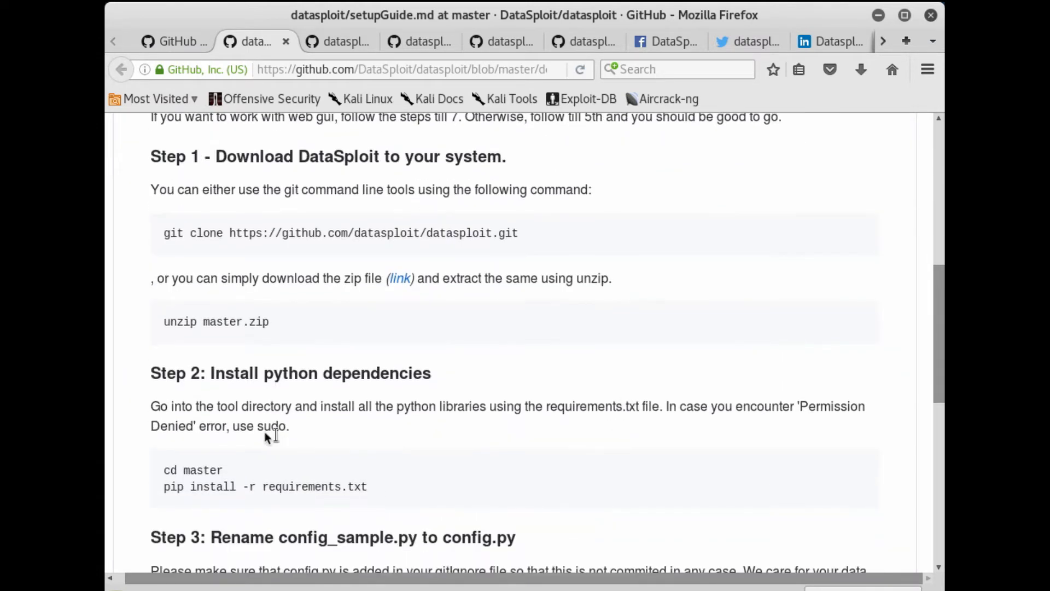
scroll("down", 3)
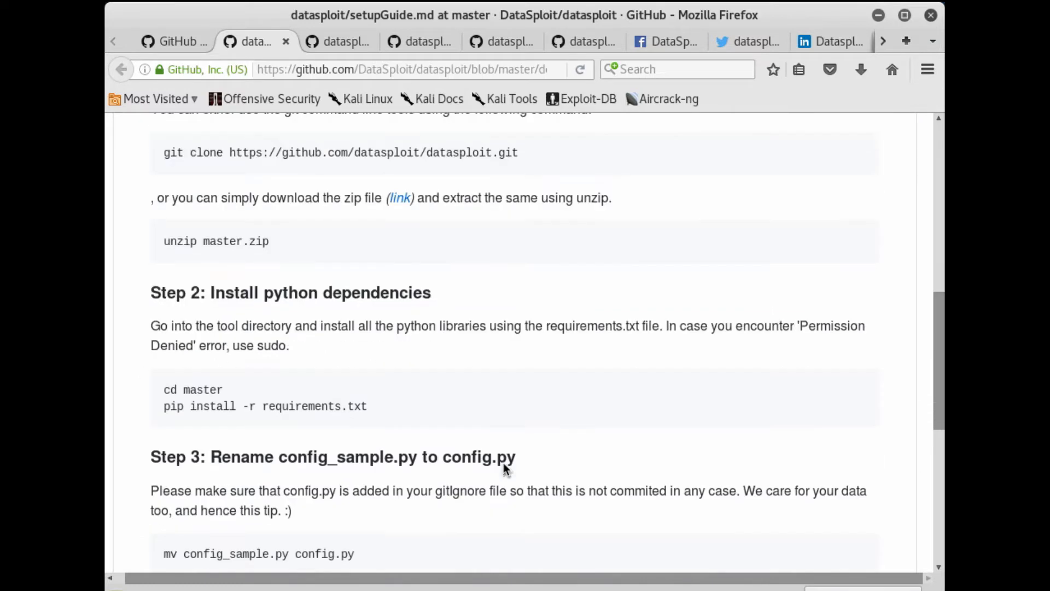
scroll("down", 3)
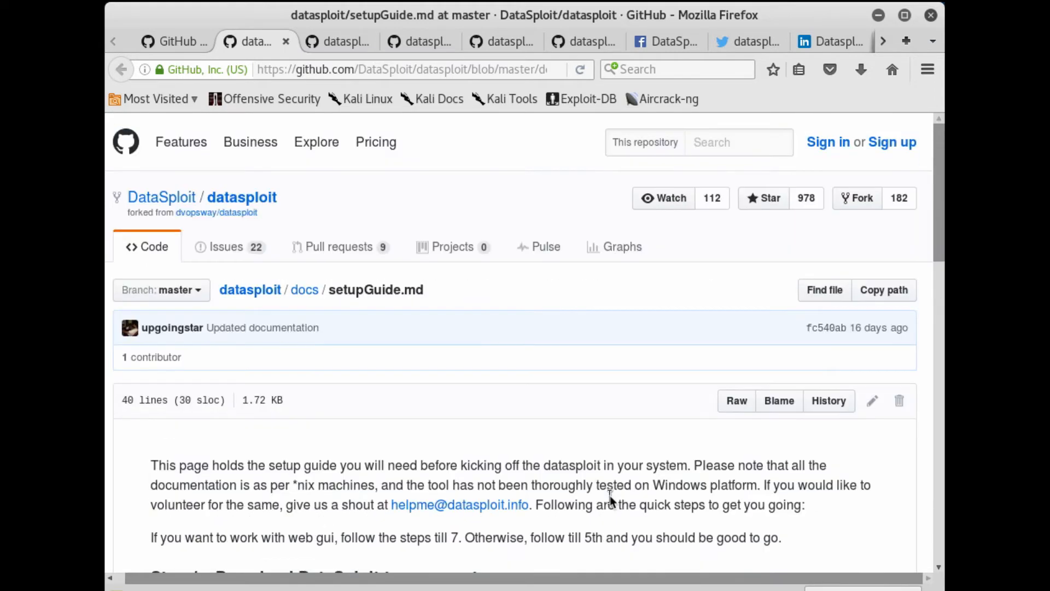
scroll("down", 3)
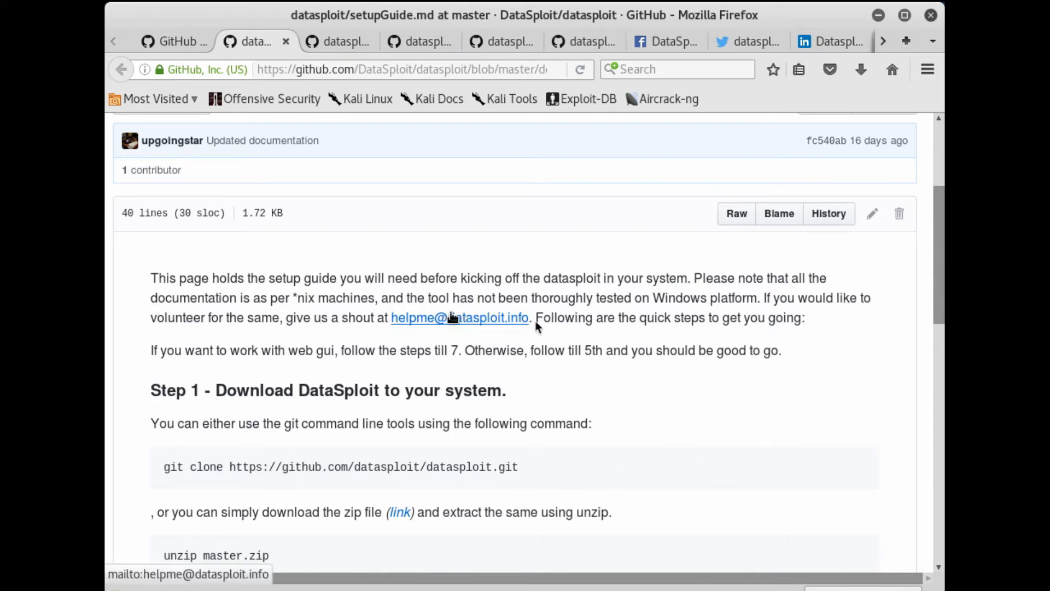
mouse_move(603, 407)
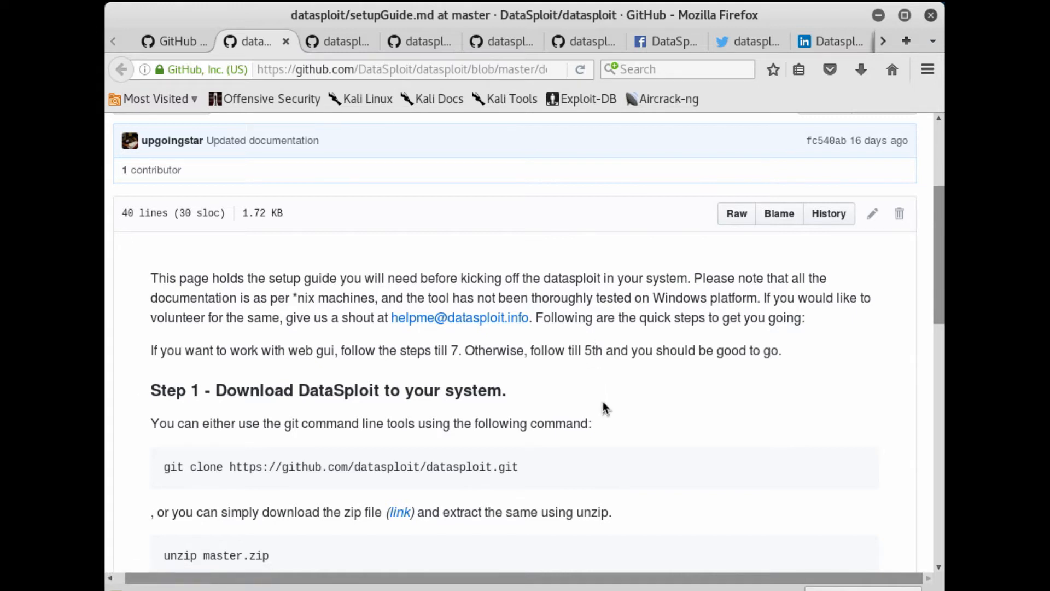
scroll("down", 3)
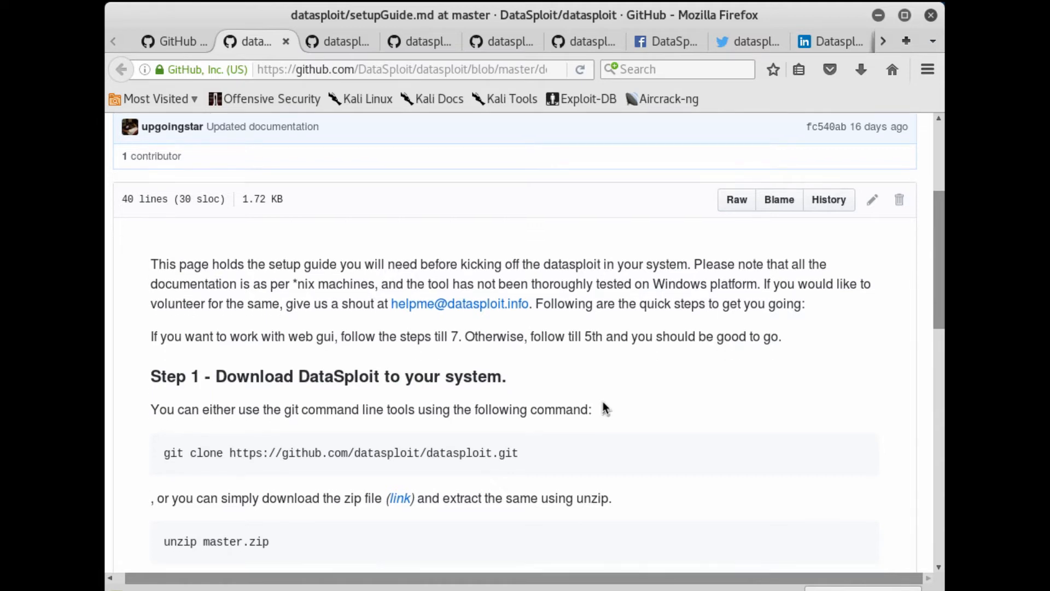
scroll("down", 3)
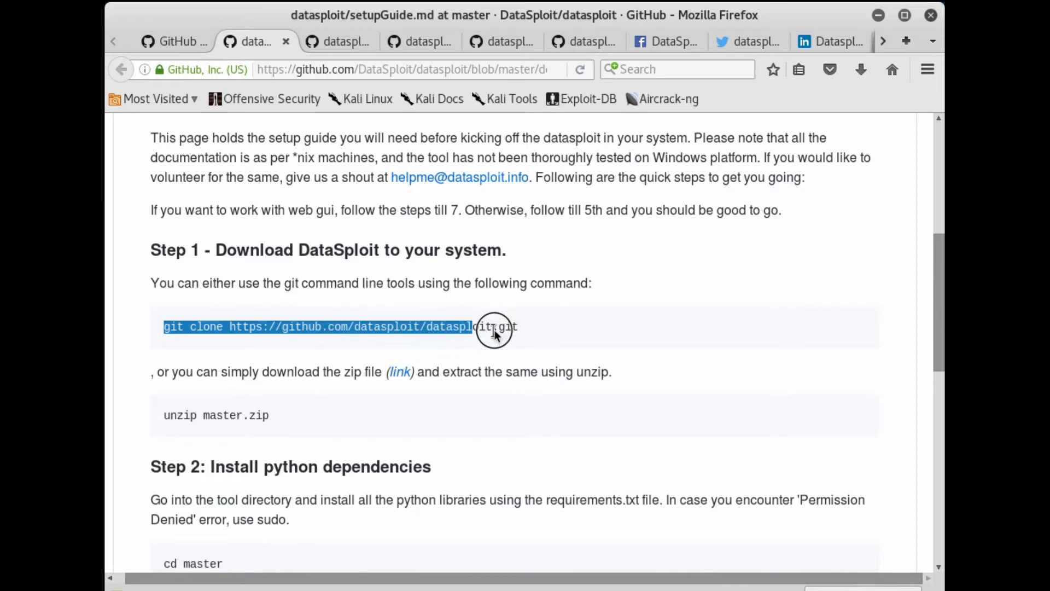
right_click(479, 327)
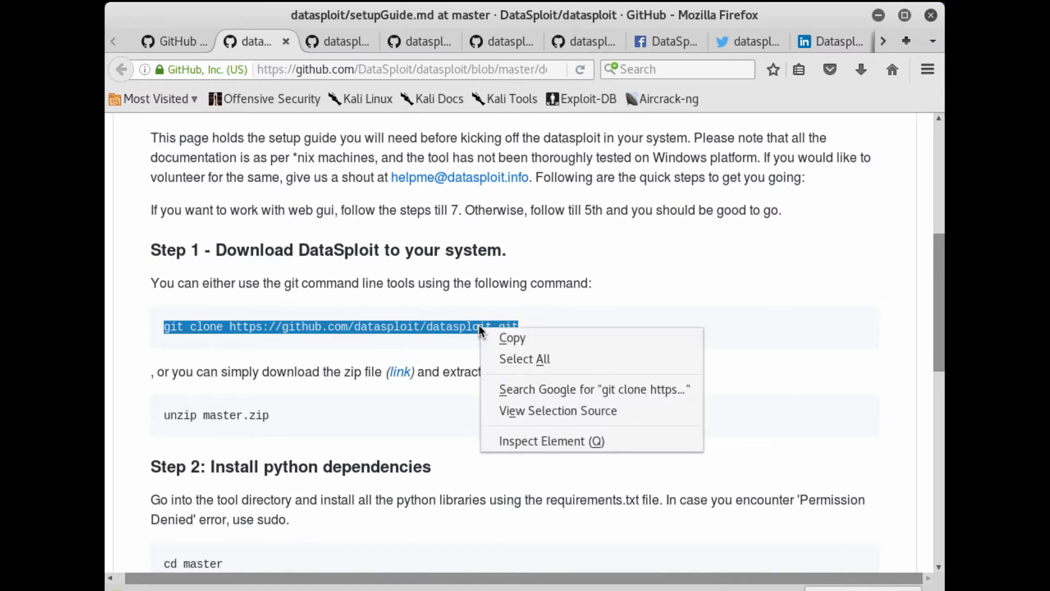
left_click(512, 338)
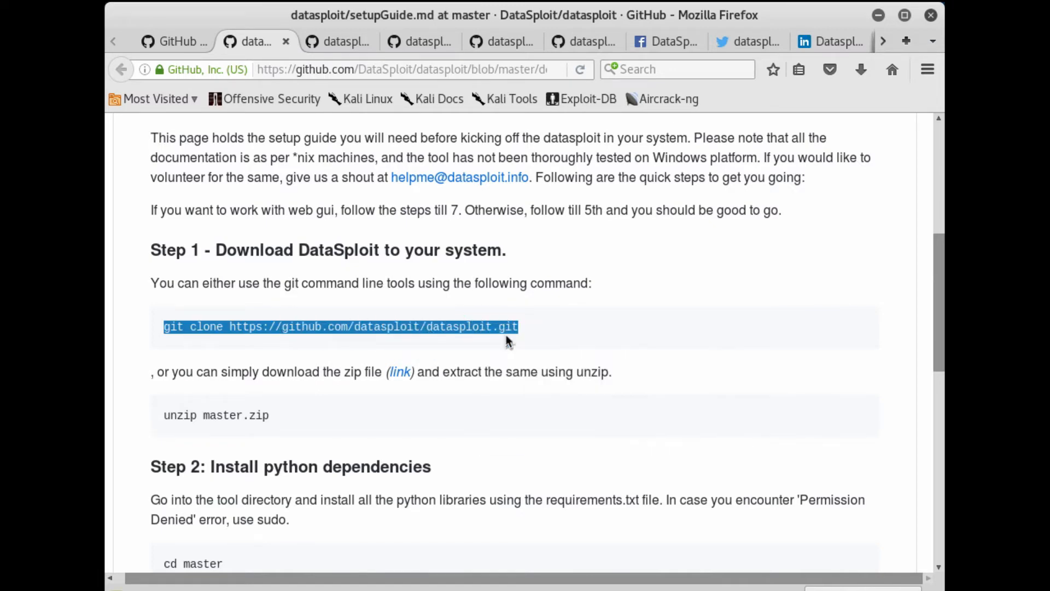
mouse_move(561, 301)
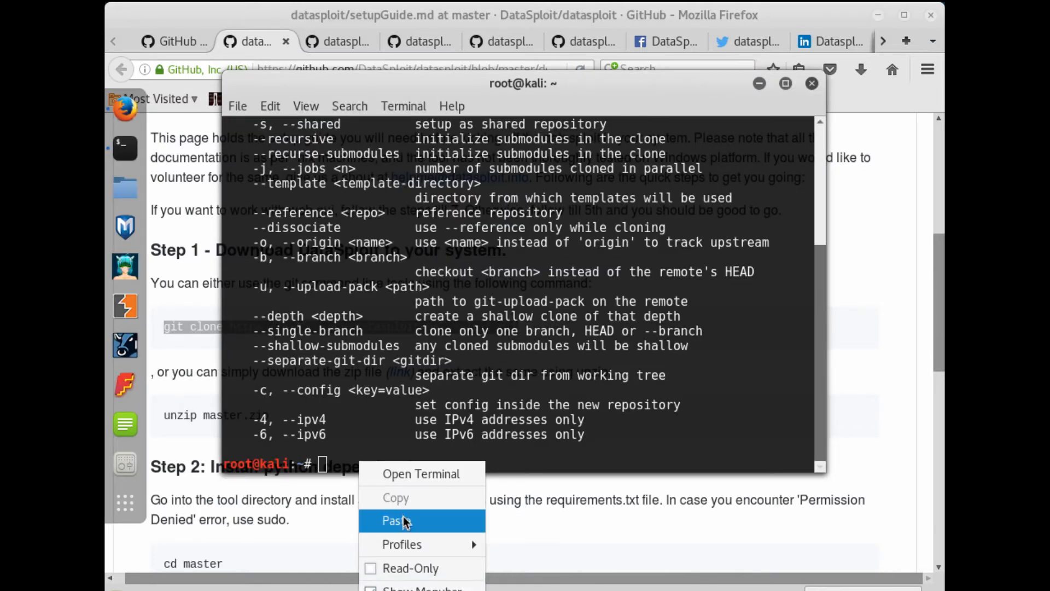
left_click(396, 521)
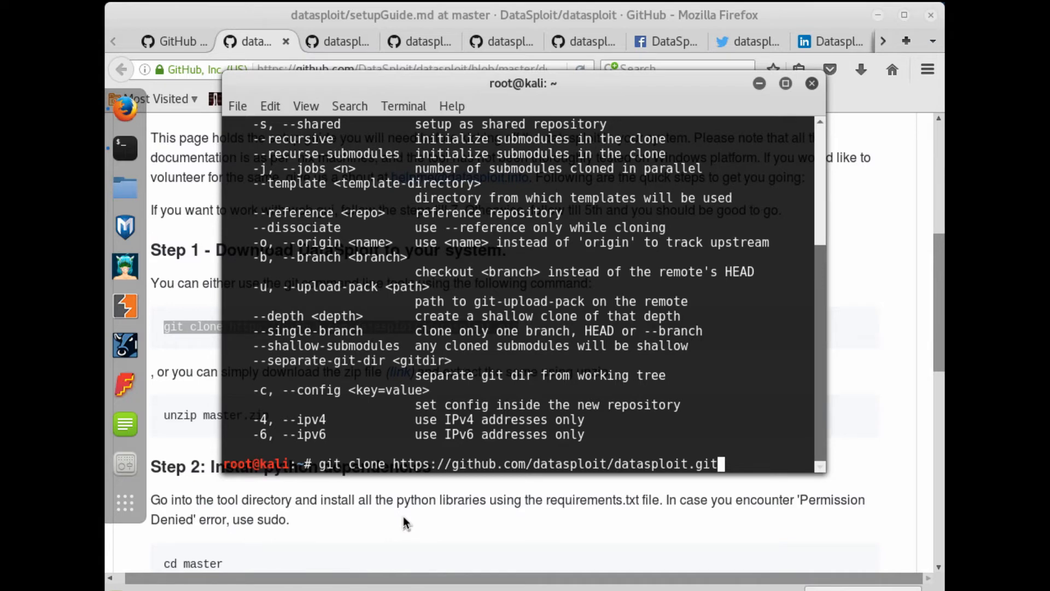
key("Return")
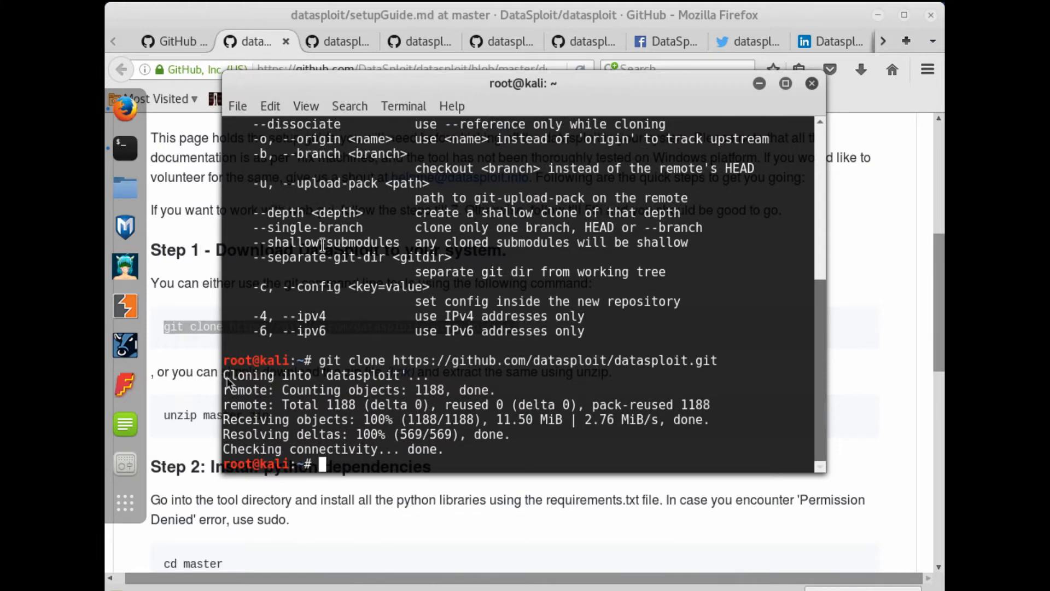
mouse_move(194, 445)
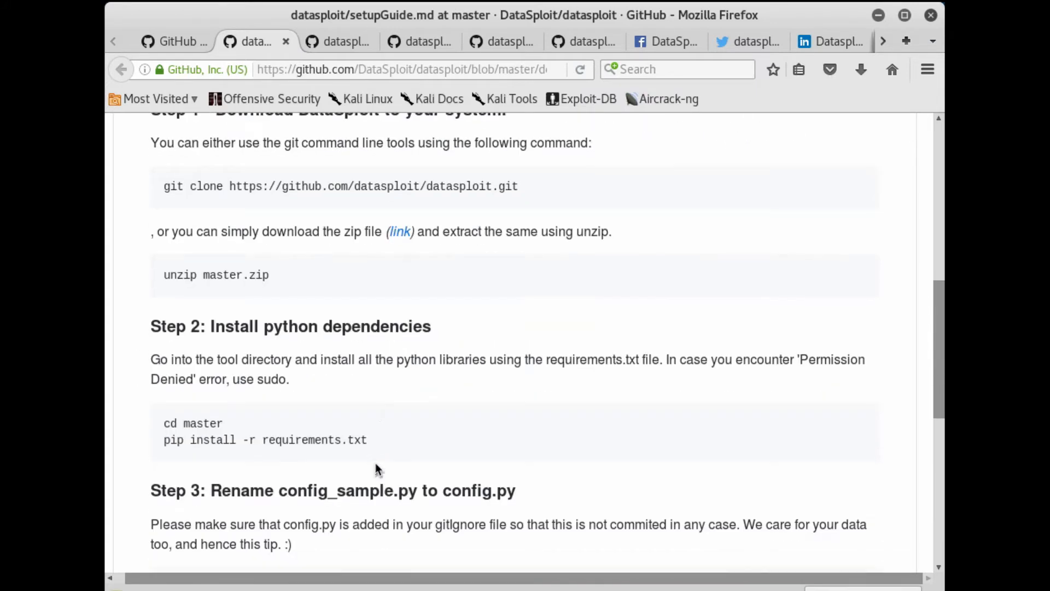
Step: cd into datasploit, list its files and run pip install -r requirements.txt
scroll("down", 3)
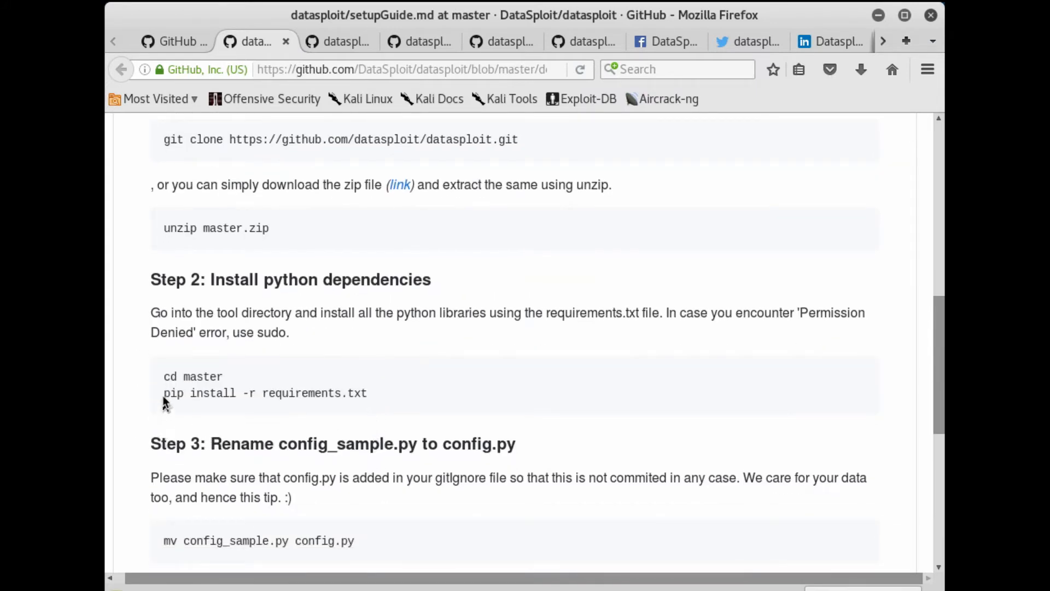
mouse_move(375, 394)
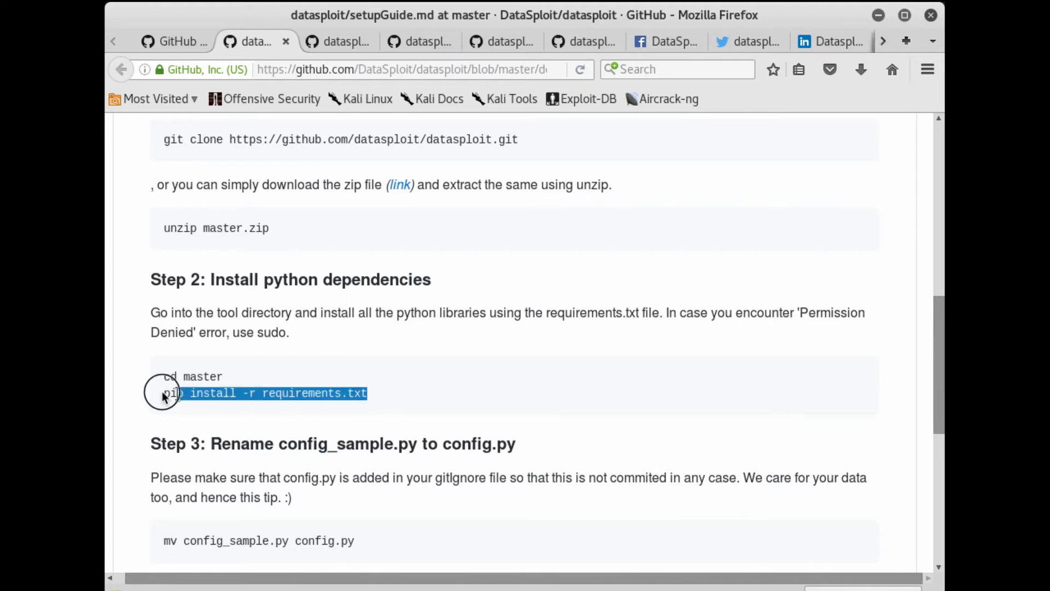
right_click(166, 392)
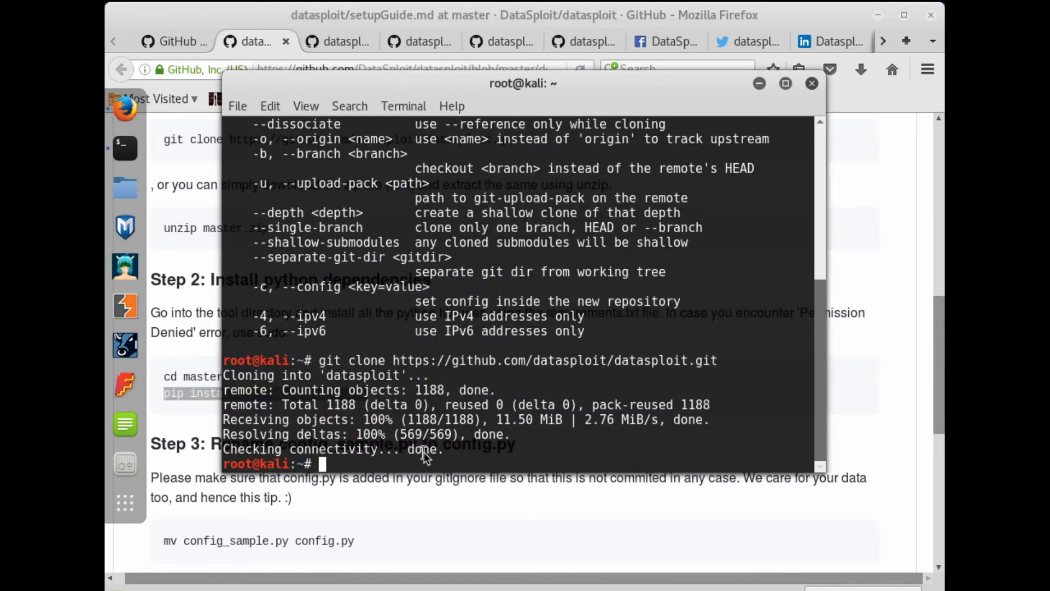
type("cd")
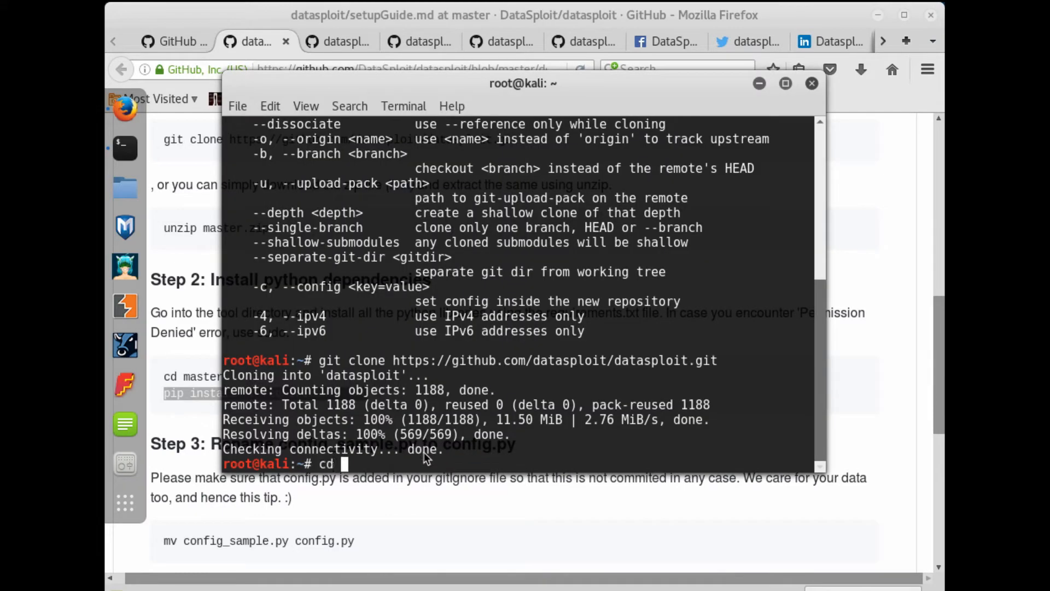
type("datasploit/")
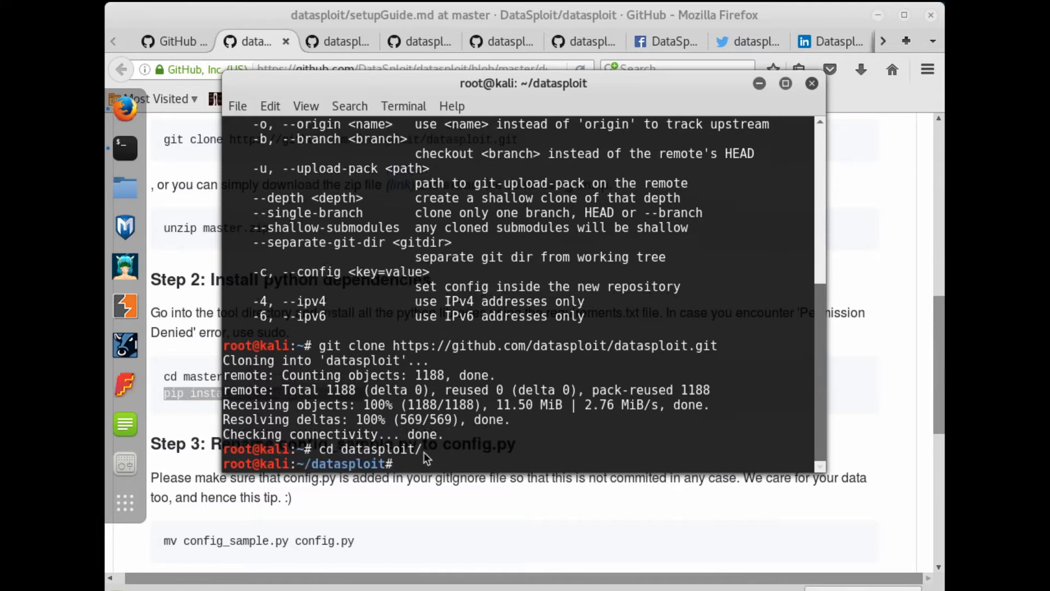
type("ls")
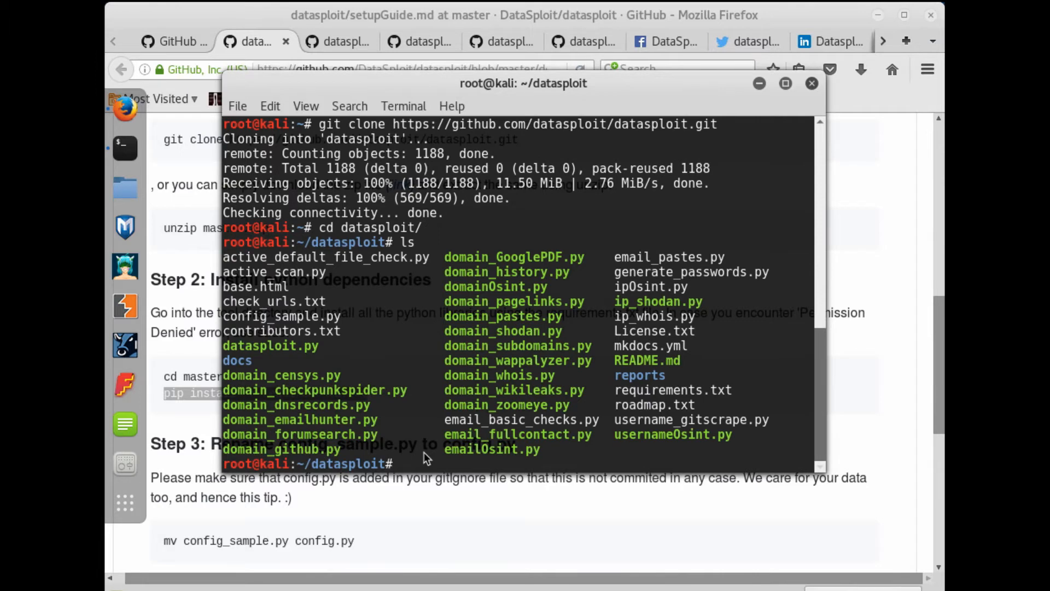
type("pip install -r requirements.txt")
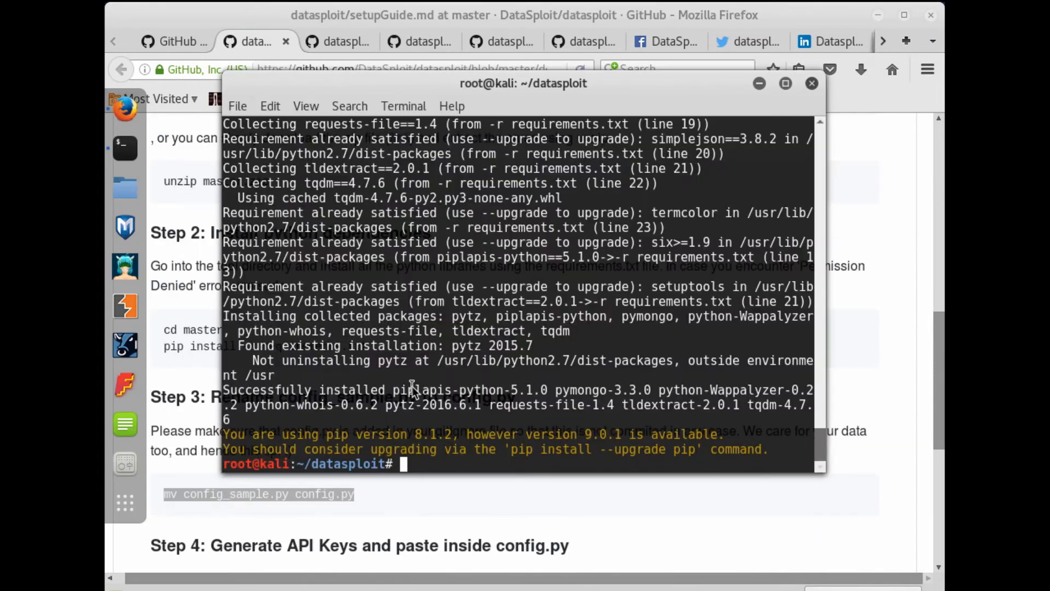
right_click(405, 464)
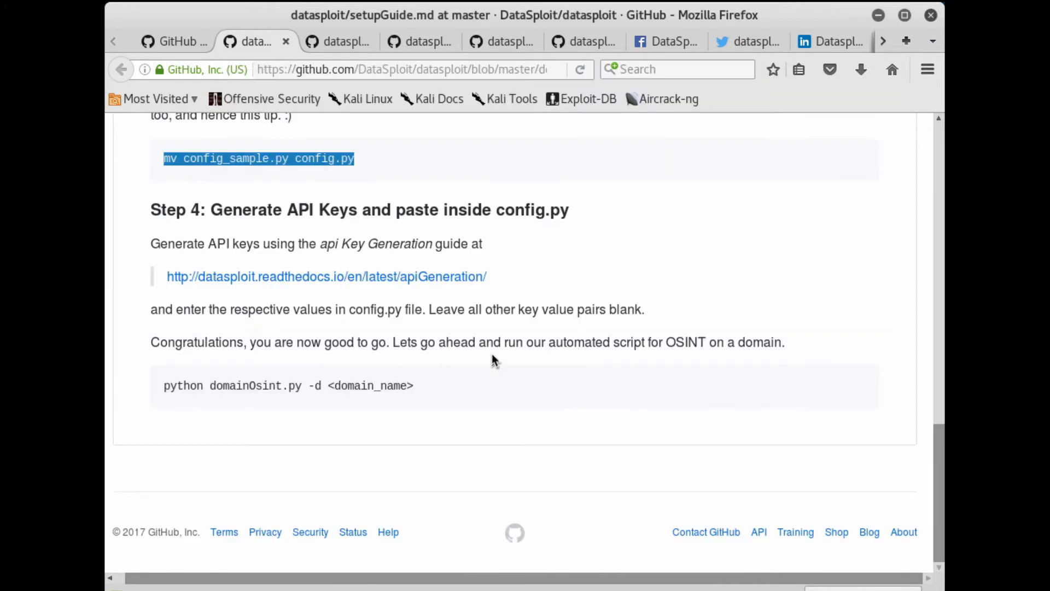
Step: Read through DataSploit's Usage.md notes on GitHub
left_click(338, 41)
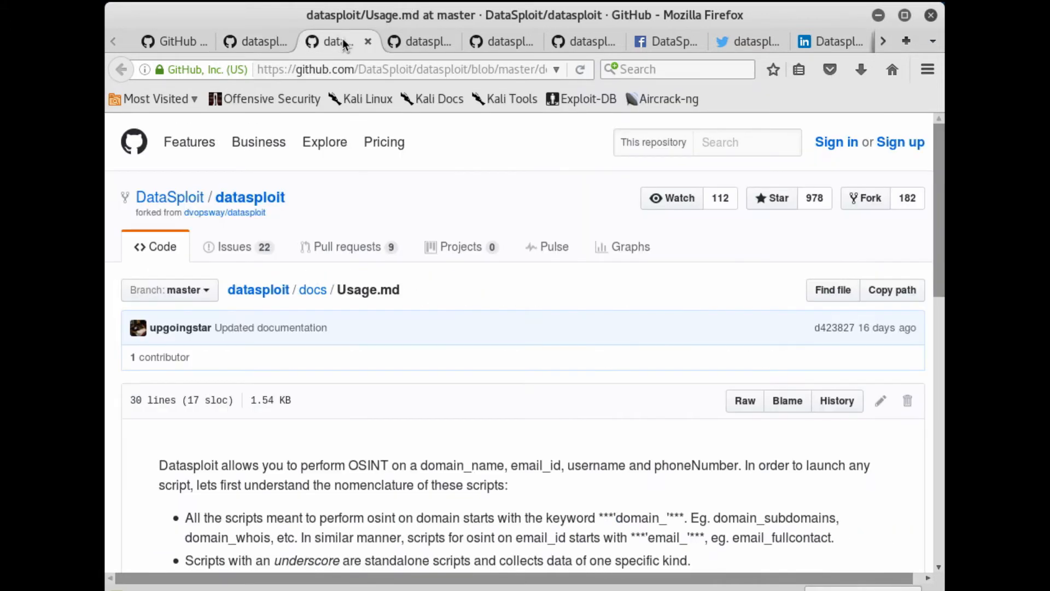
scroll("down", 3)
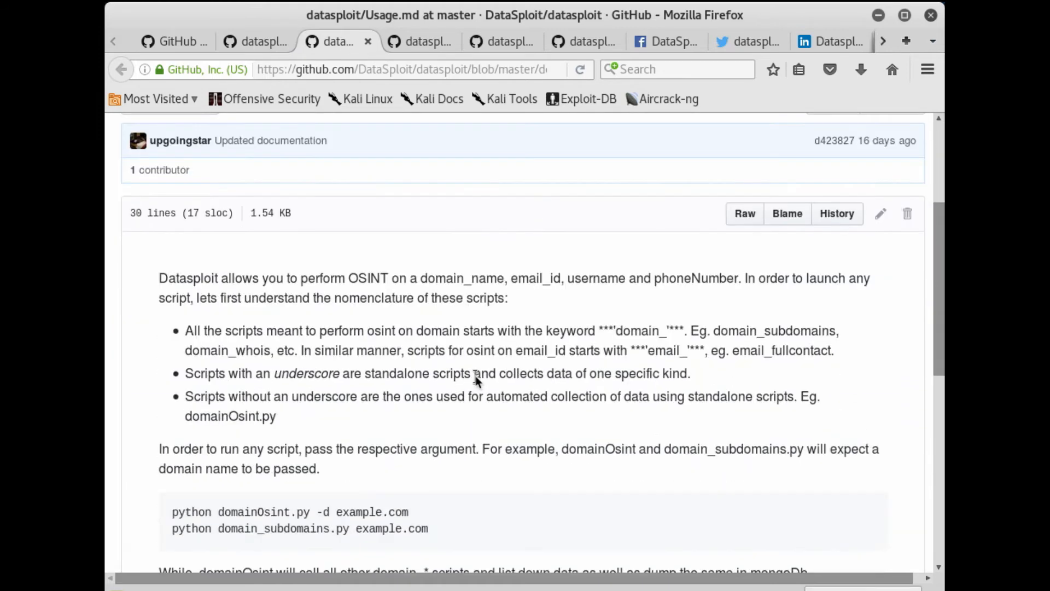
scroll("down", 3)
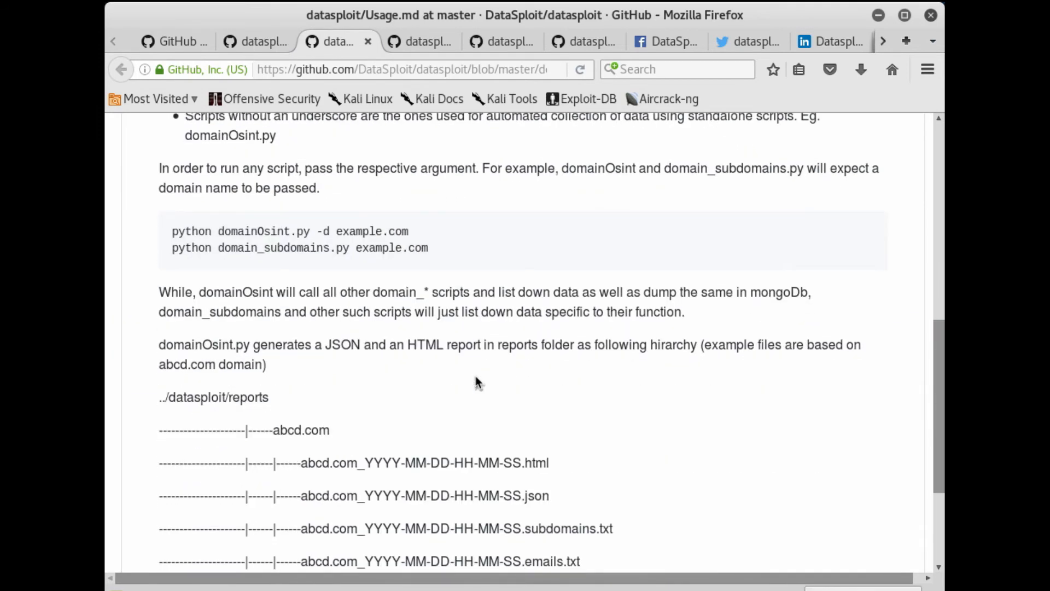
scroll("down", 3)
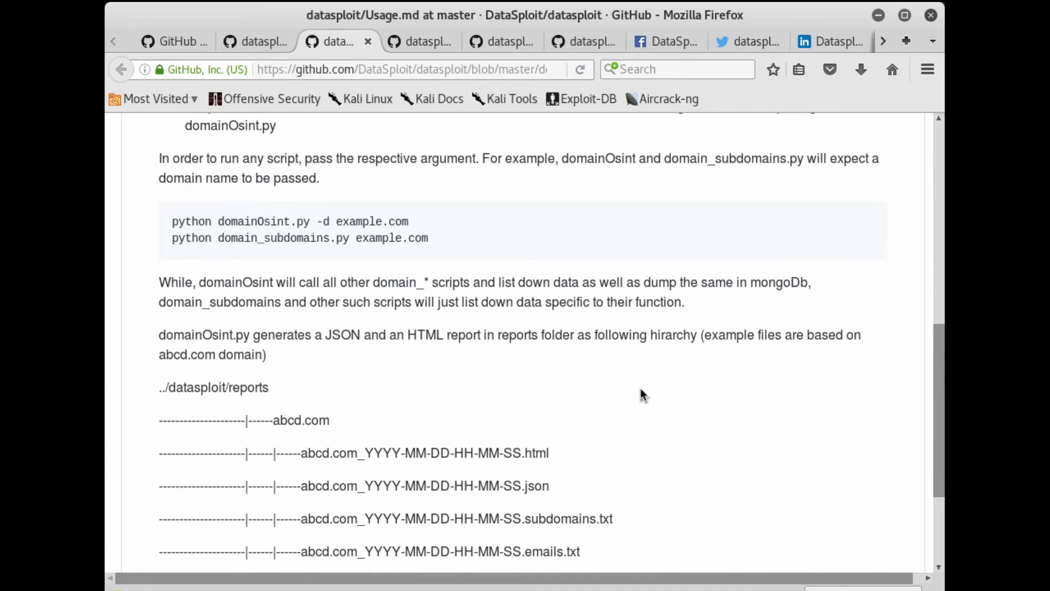
scroll("down", 3)
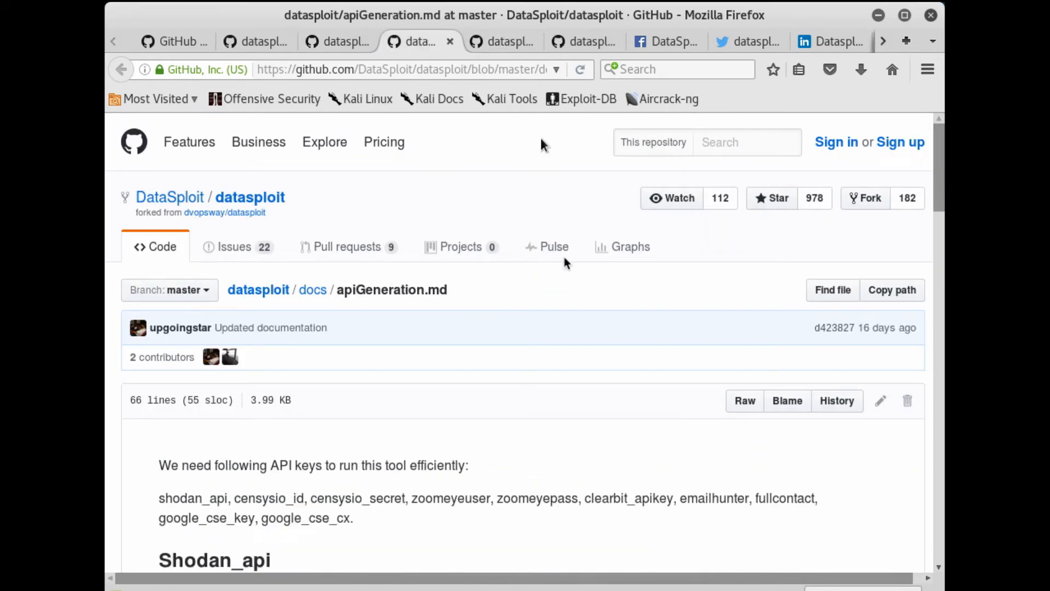
scroll("down", 3)
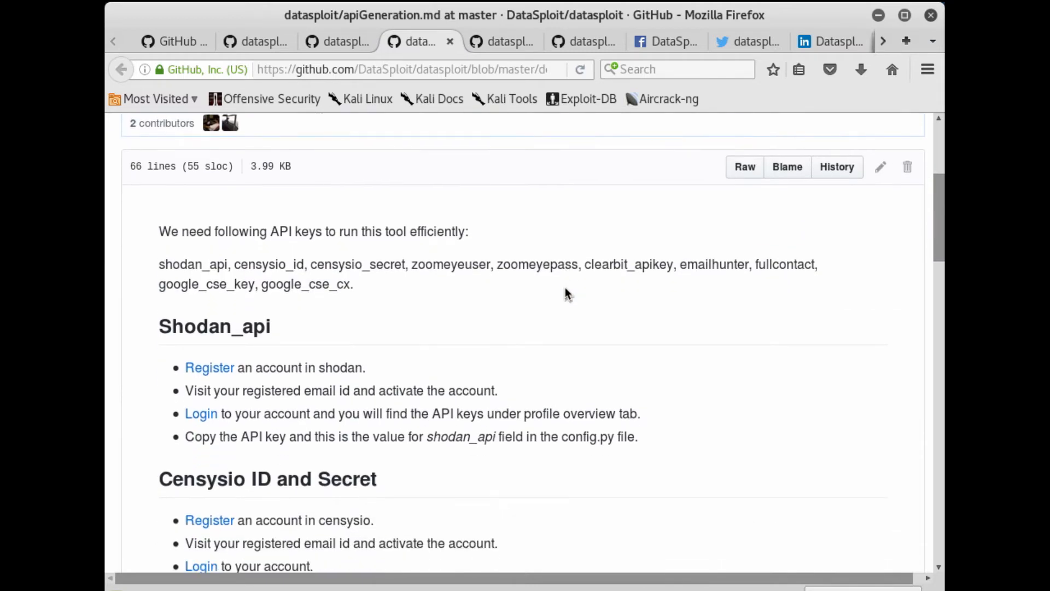
Step: Read down the API key generation guide's instructions
scroll("down", 3)
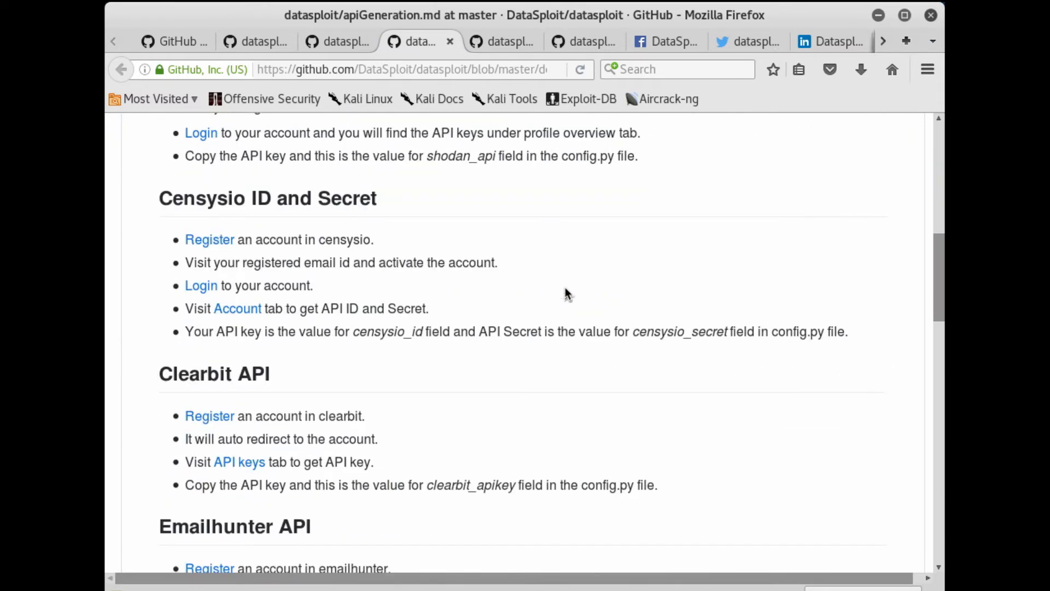
scroll("down", 3)
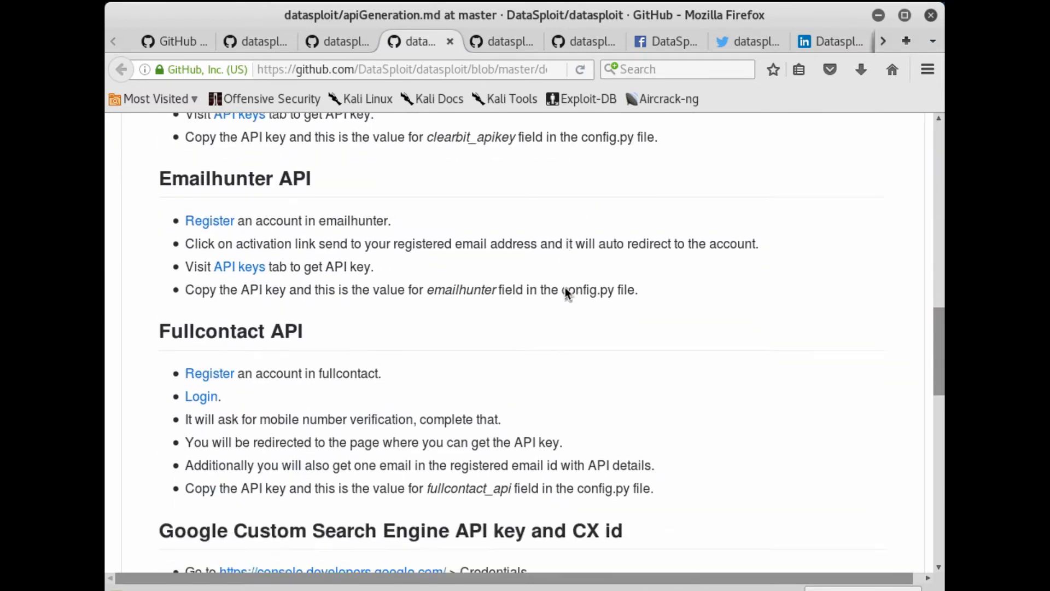
scroll("down", 3)
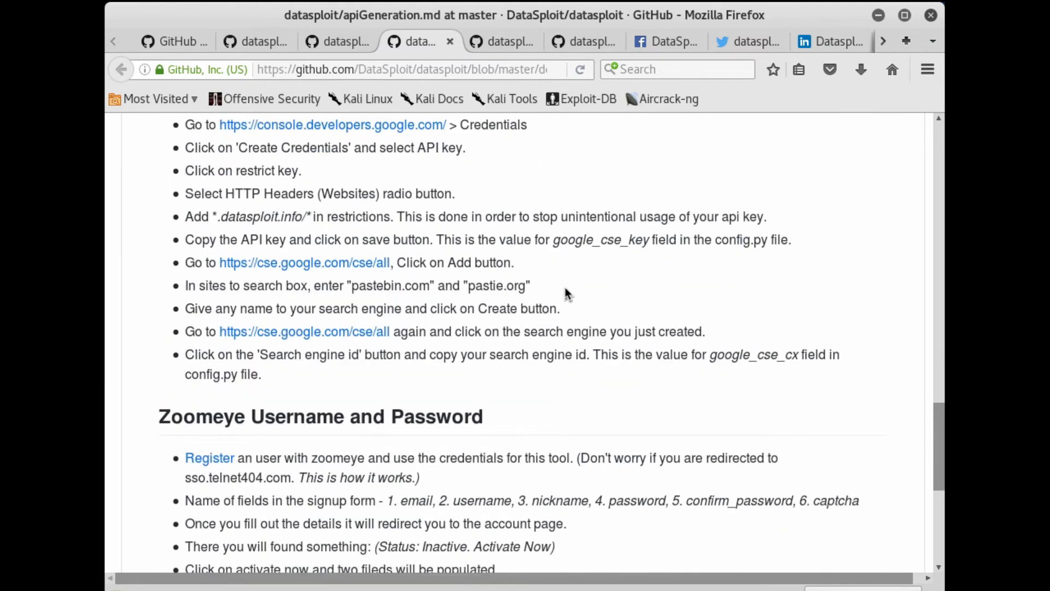
scroll("down", 3)
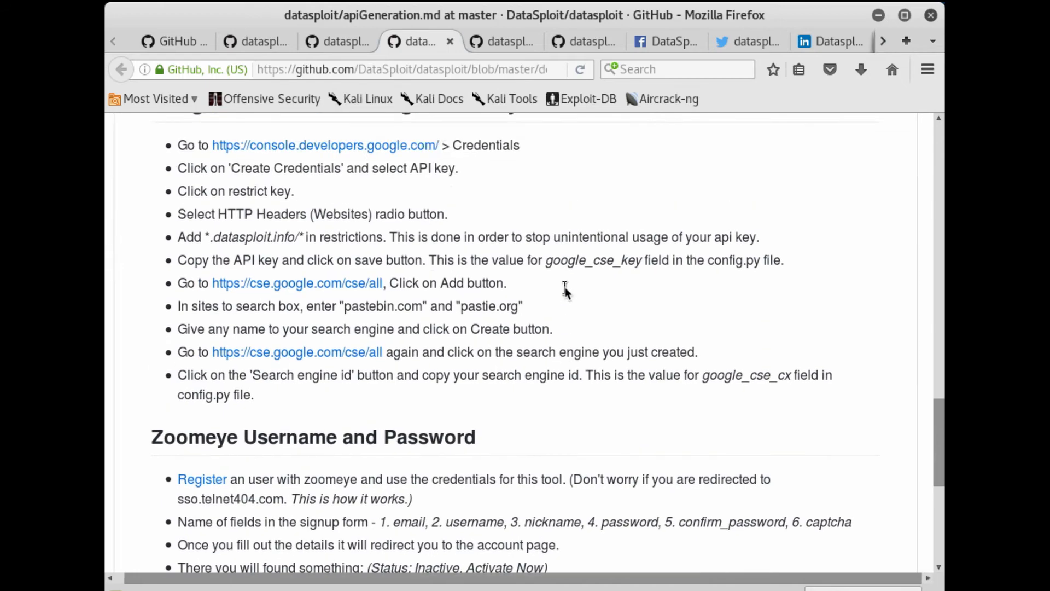
scroll("down", 3)
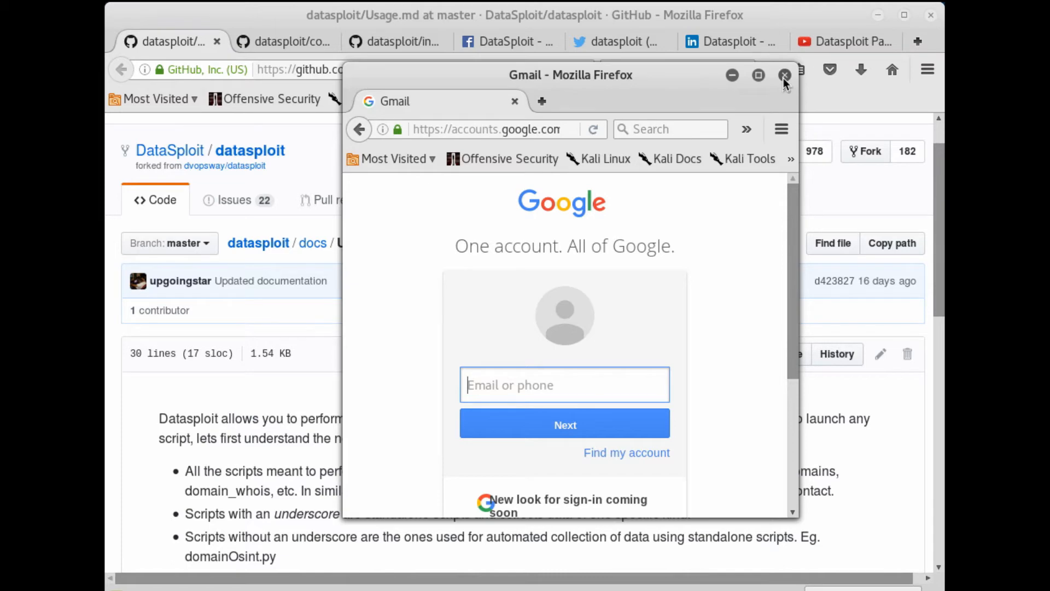
Step: Return to the DataSploit Usage.md tab after closing the Gmail sign-in window
left_click(785, 75)
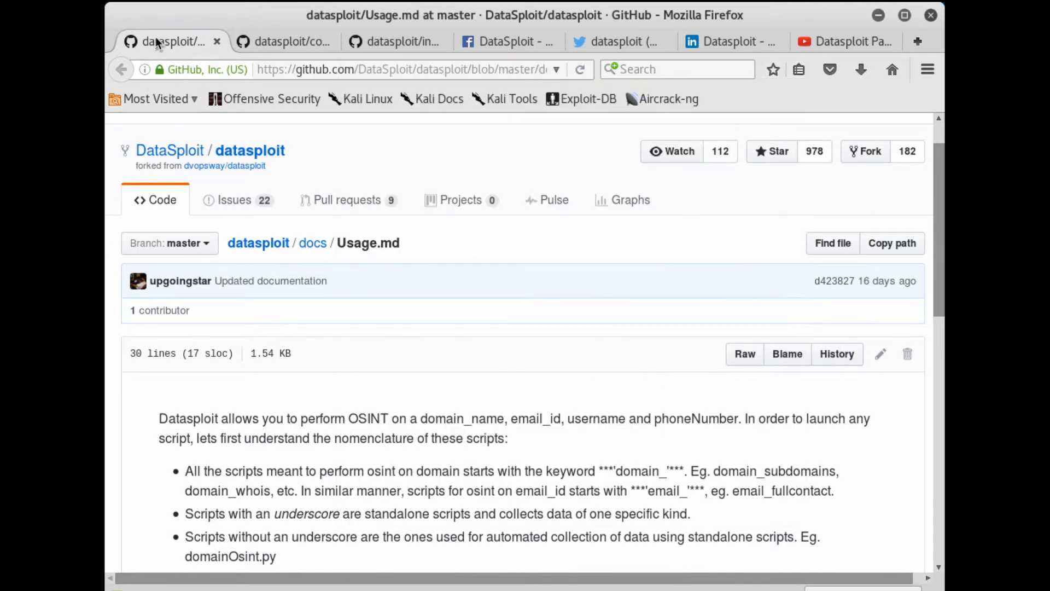
mouse_move(268, 327)
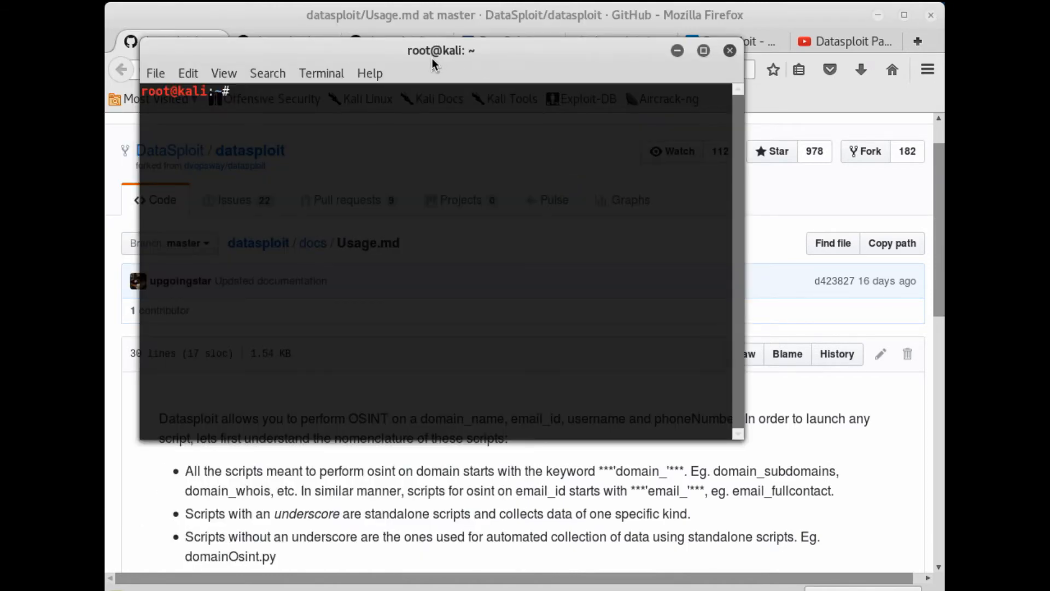
Step: List the home directory, then cd into datasploit to see its scripts
type("ls")
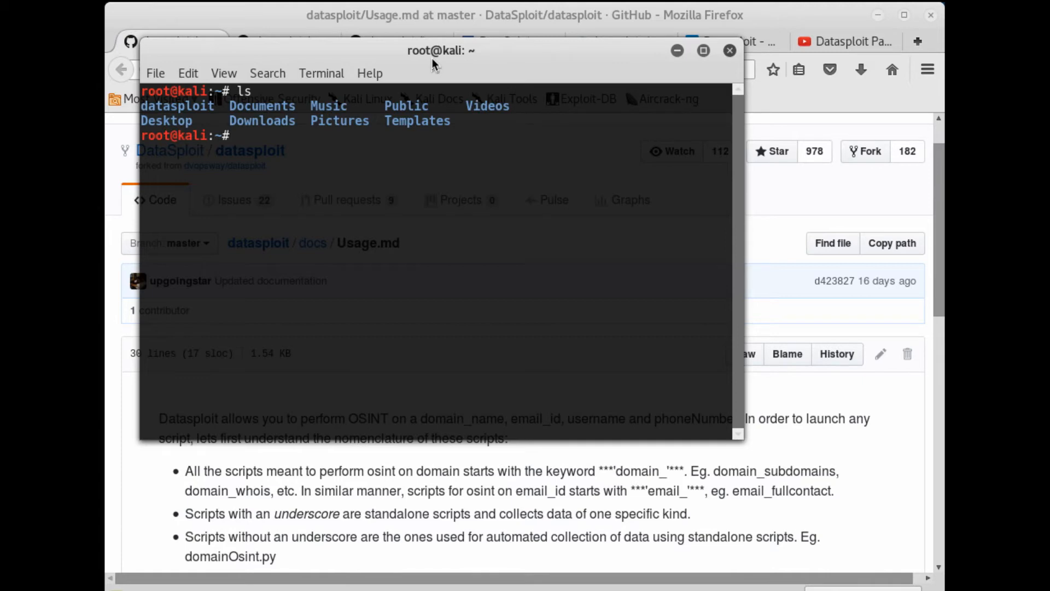
type("cd")
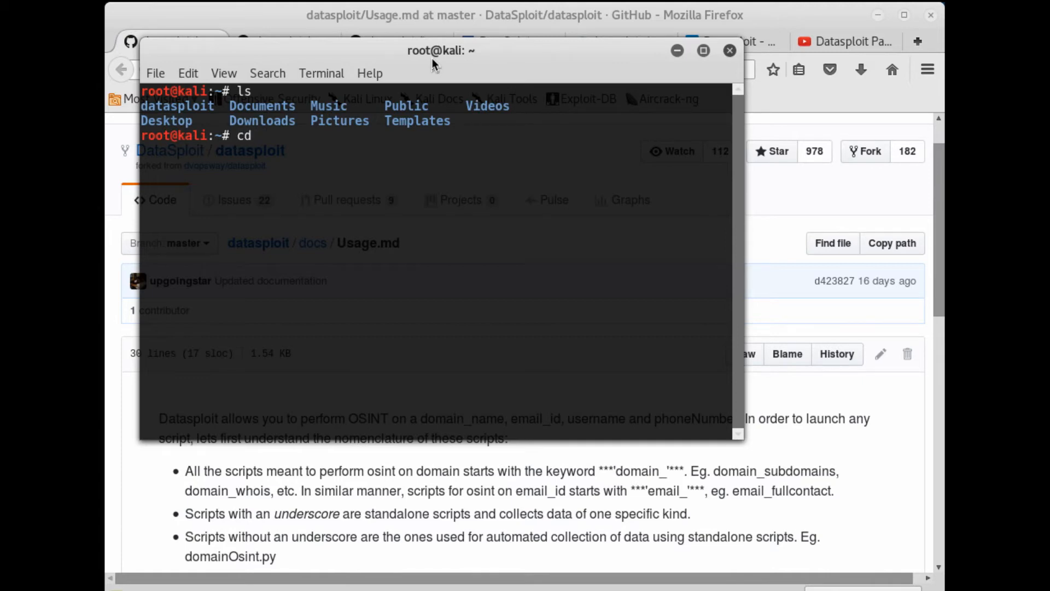
type("datasploit/")
type("ls")
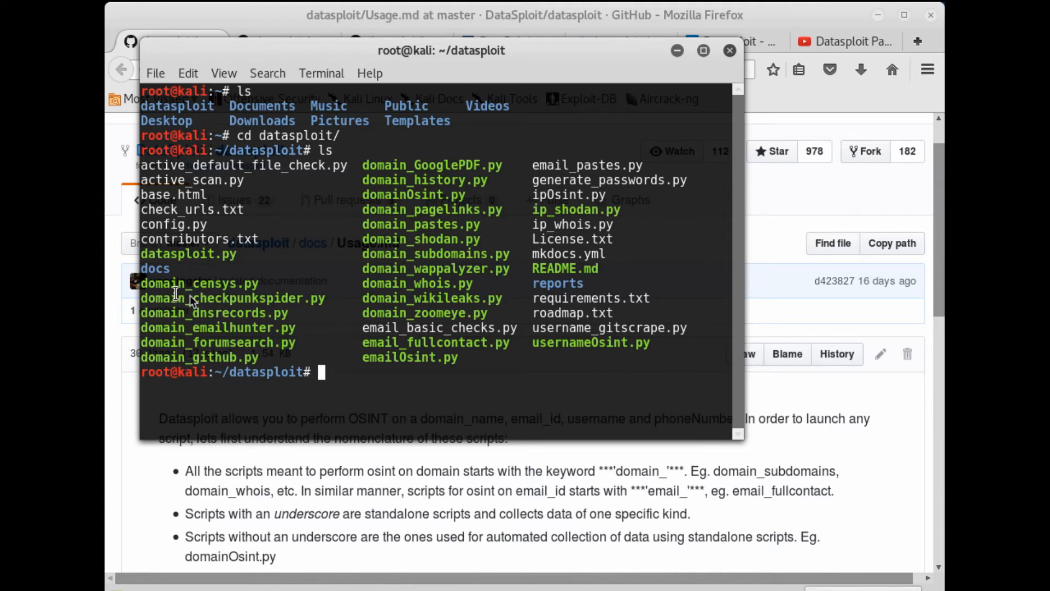
mouse_move(207, 315)
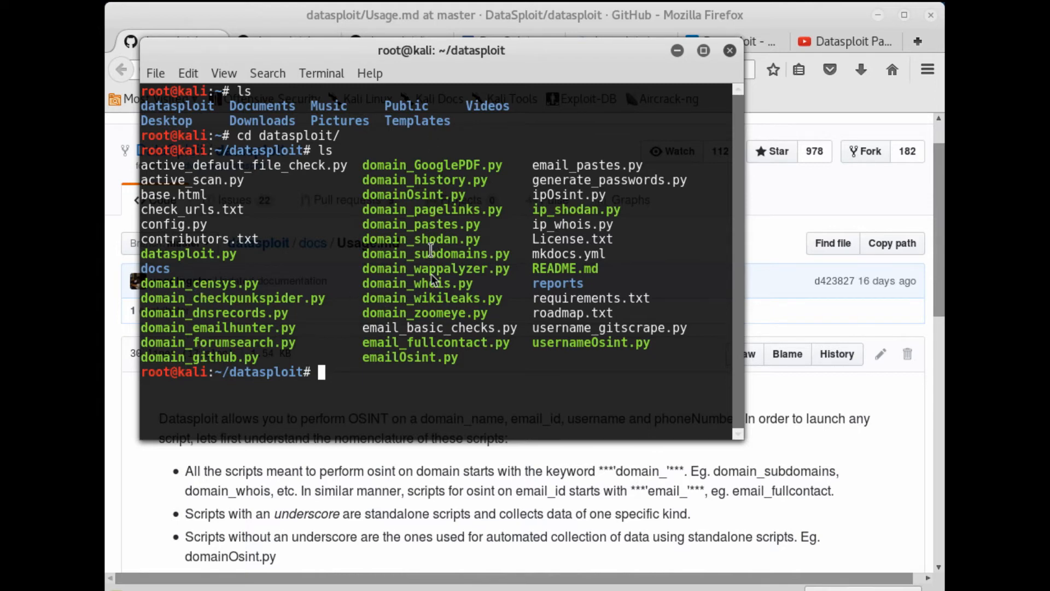
mouse_move(523, 198)
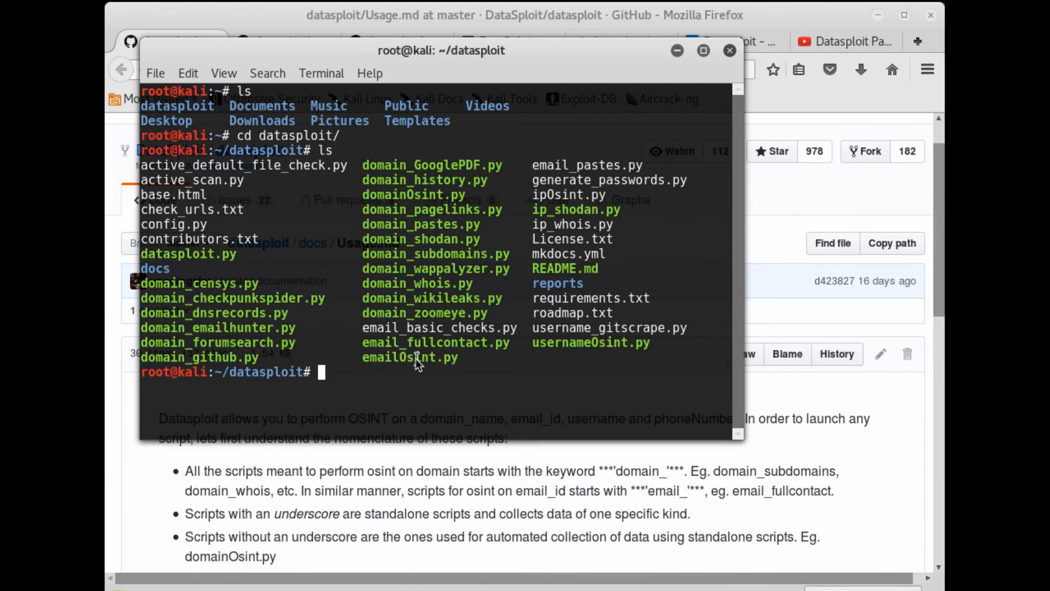
mouse_move(366, 391)
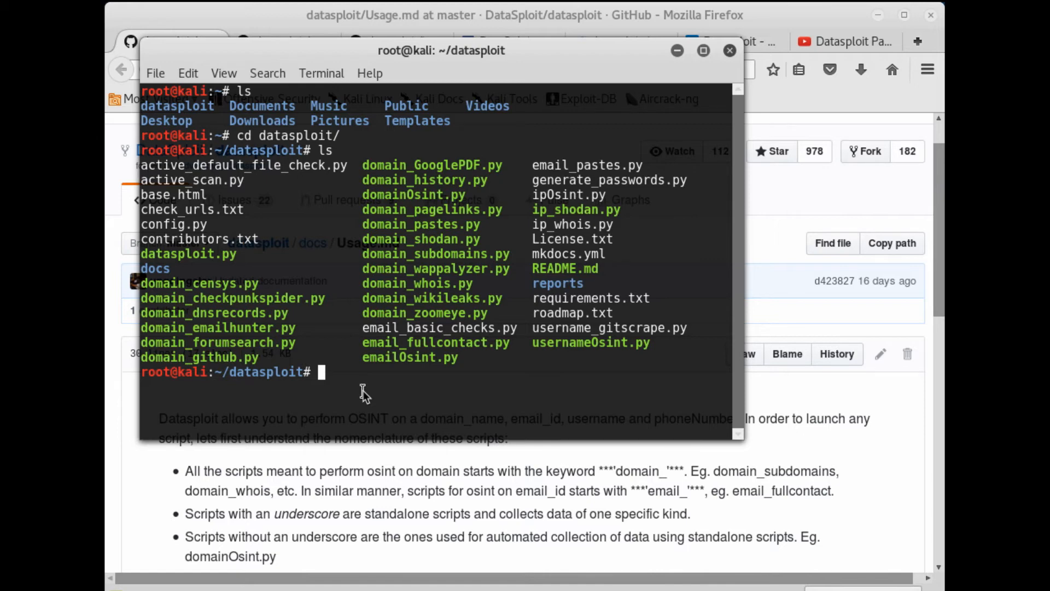
mouse_move(819, 462)
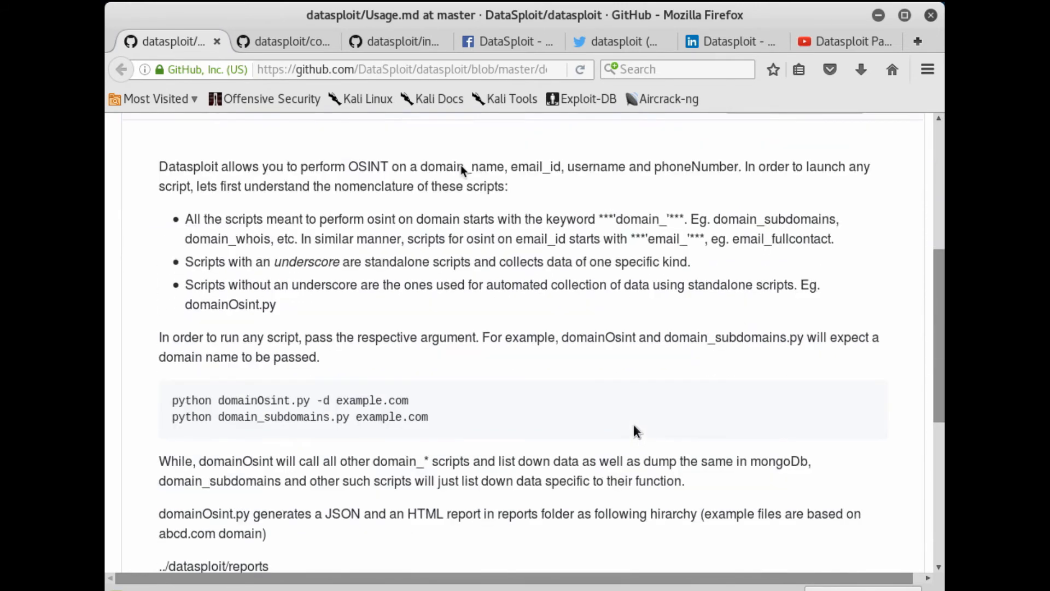
Step: View the contributors.md page and then the next DataSploit reference tab
left_click(281, 41)
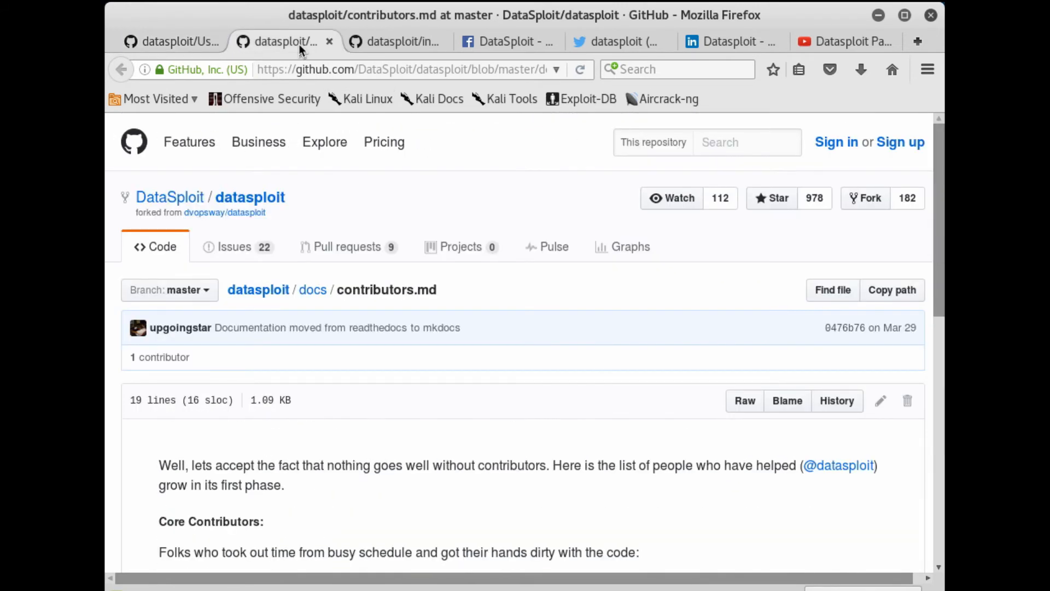
left_click(394, 41)
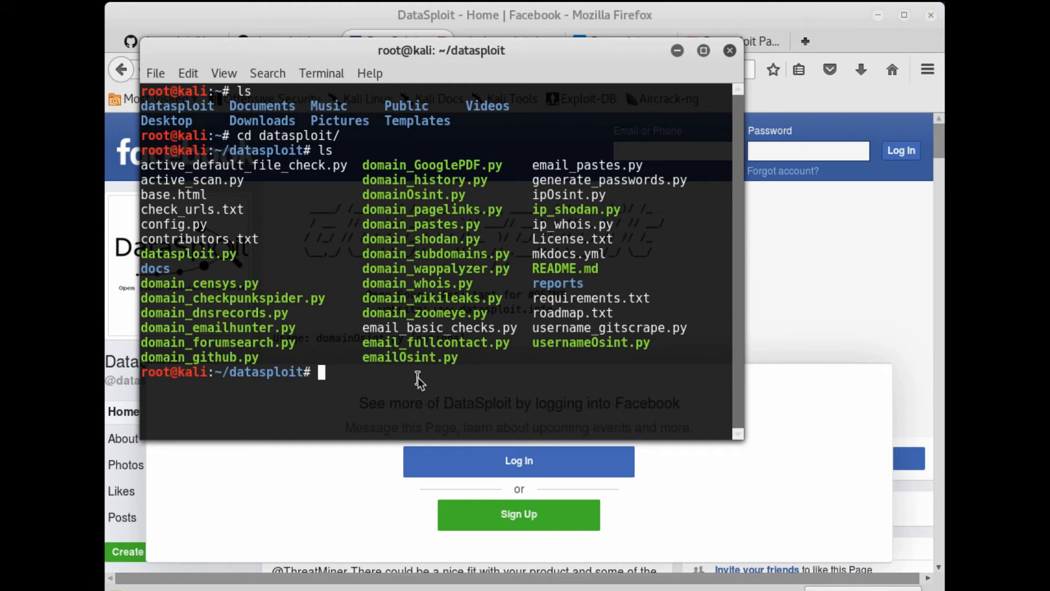
Step: Run python domainOsint.py -d datasploit.info and scroll through its whois output
type("python")
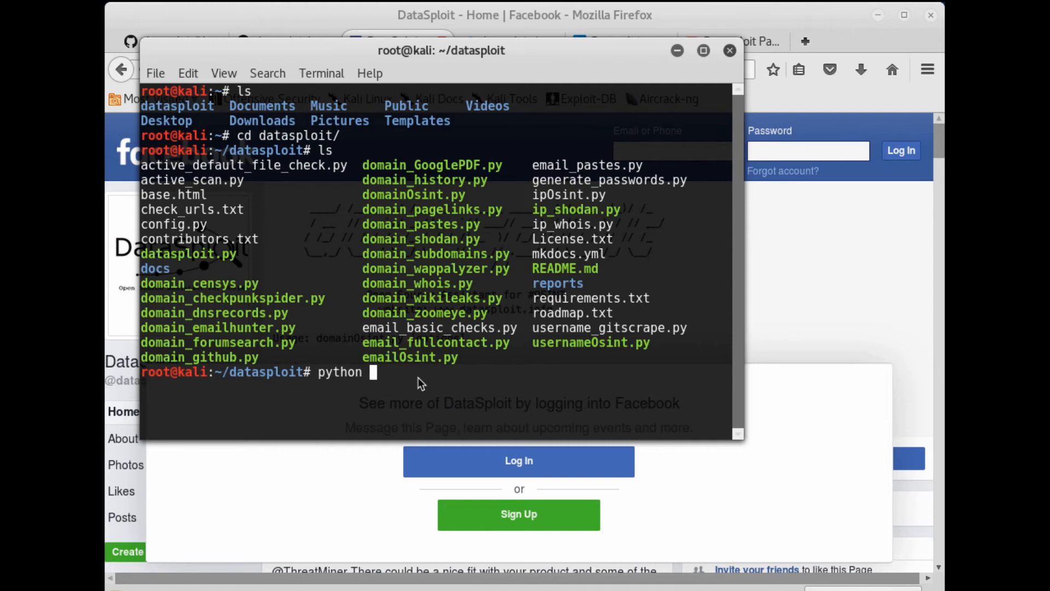
type("domain")
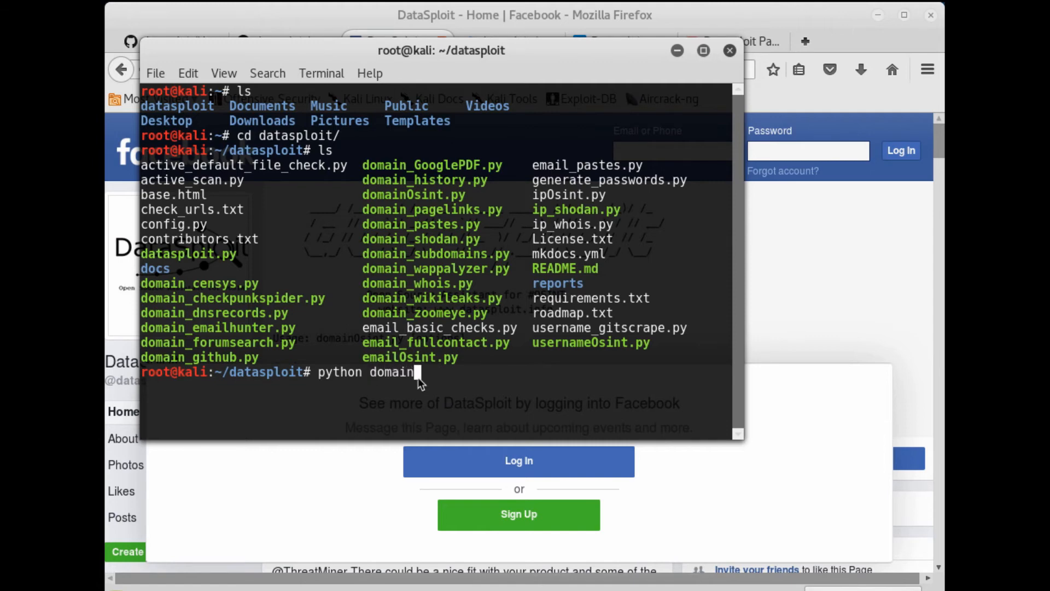
type("Osint.py -")
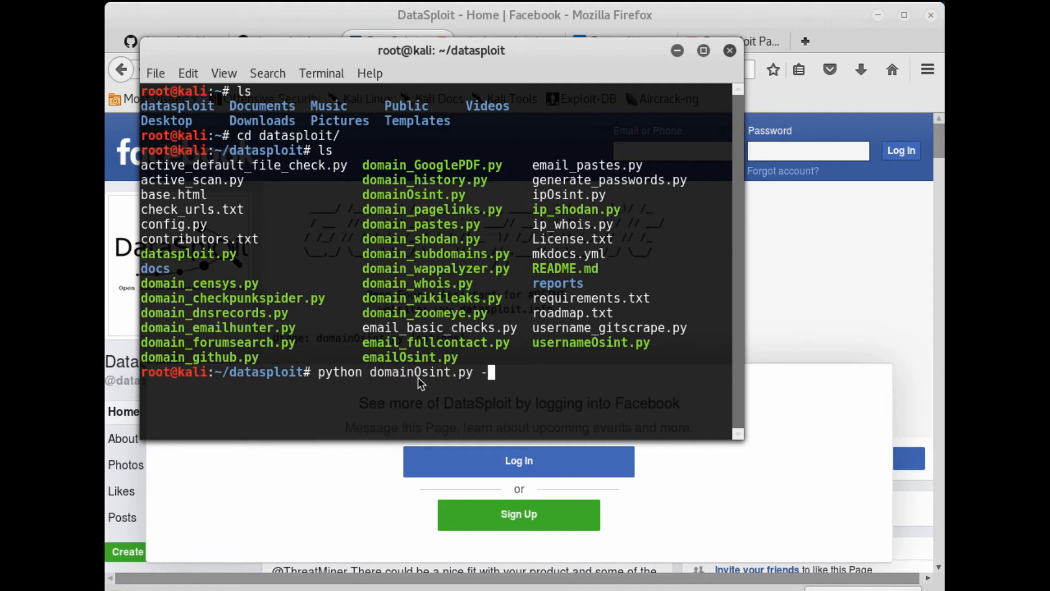
type("d")
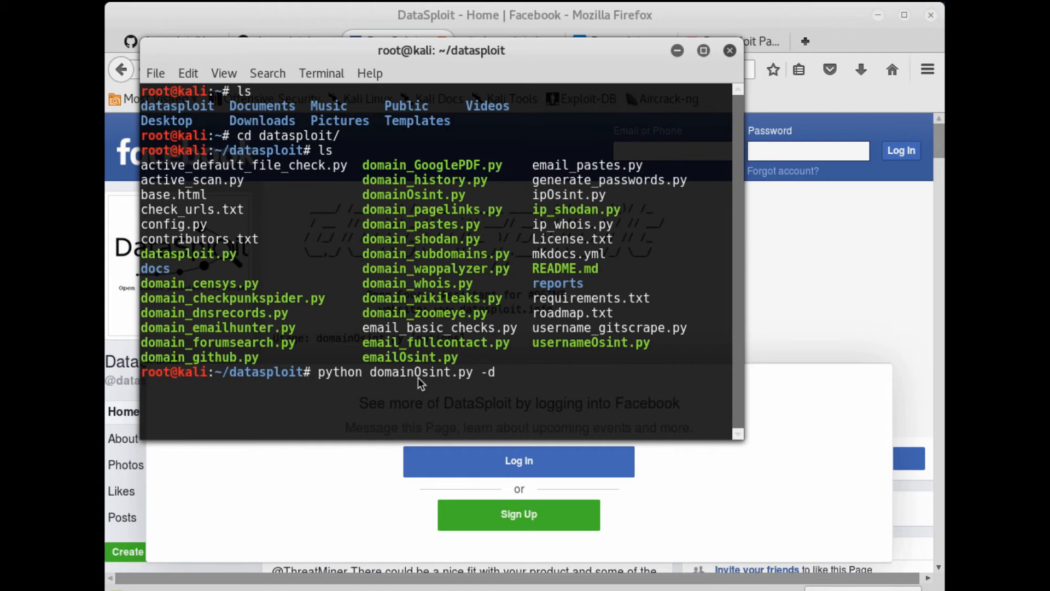
type("datas")
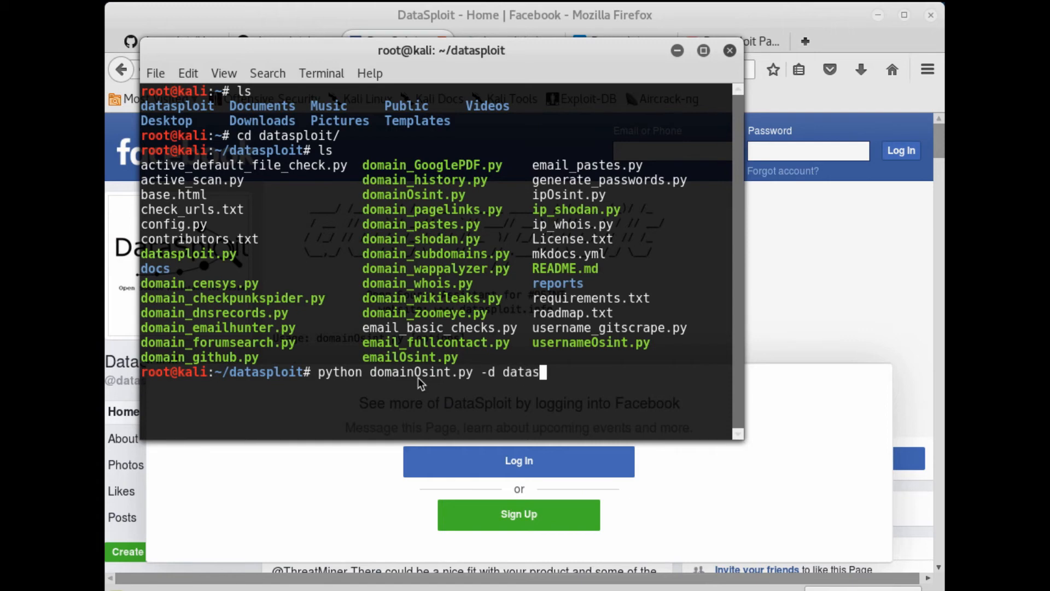
type("ploit.")
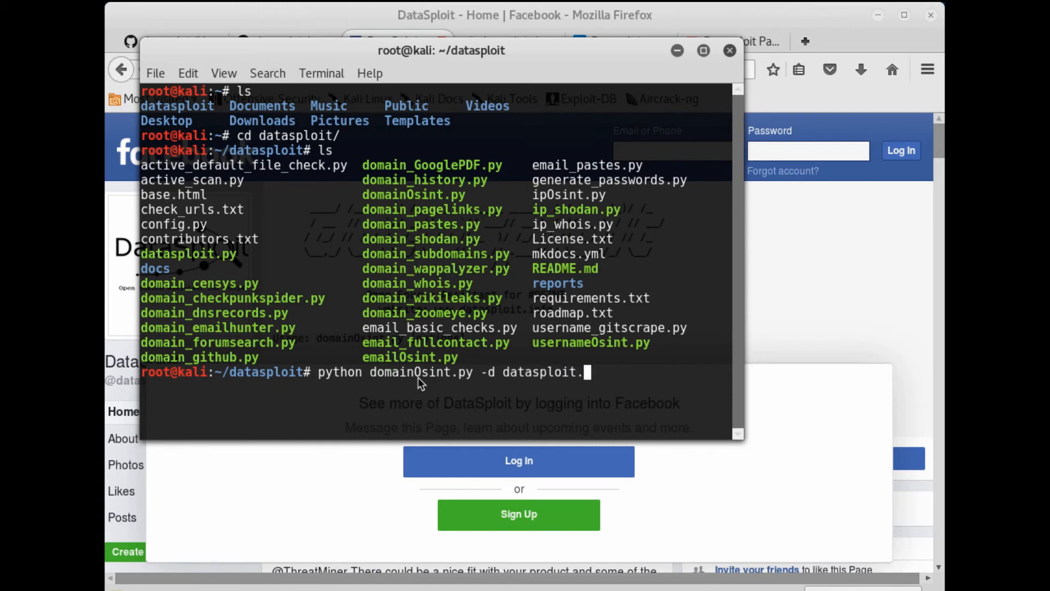
type("info")
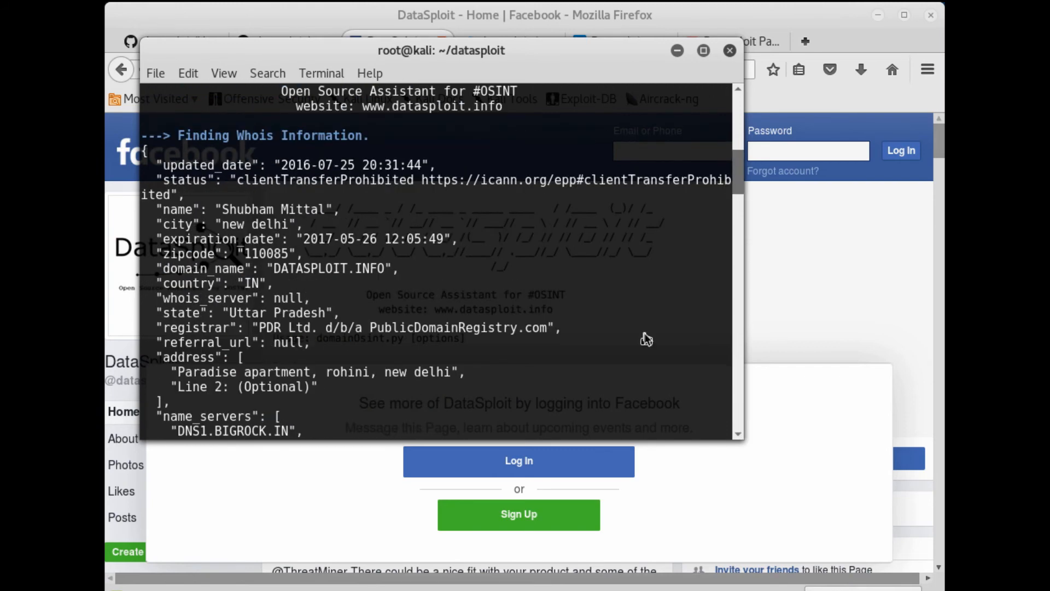
scroll("down", 3)
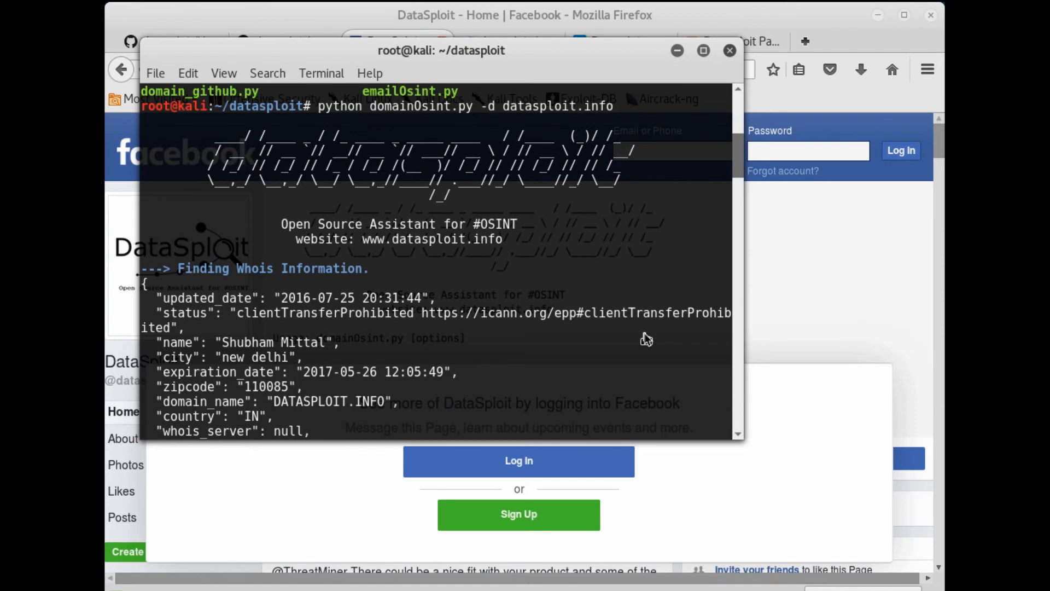
mouse_move(582, 260)
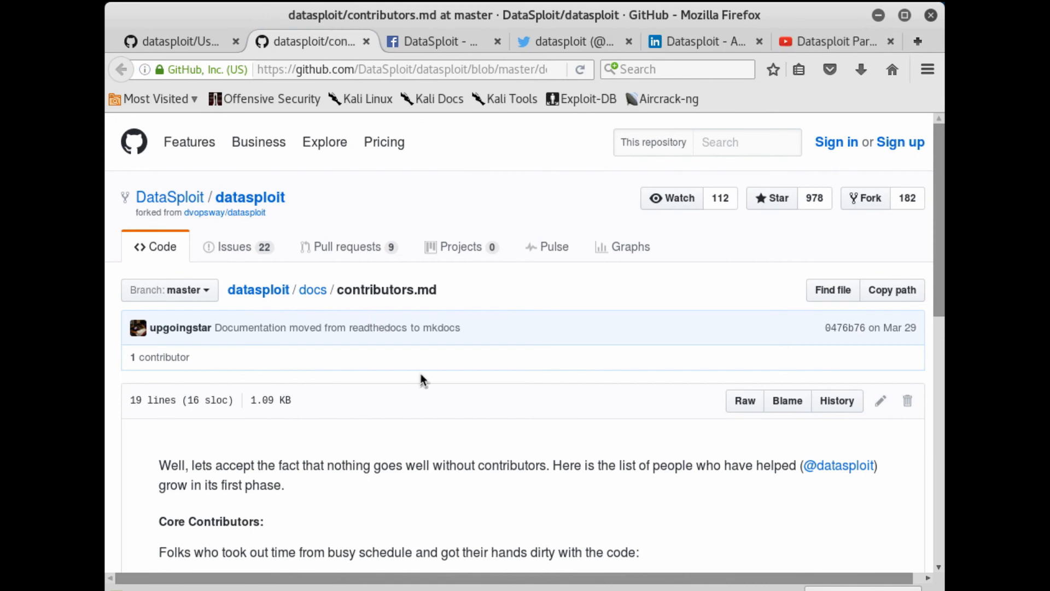
Step: Scroll through Usage.md's explanation of domain and email script naming
scroll("down", 3)
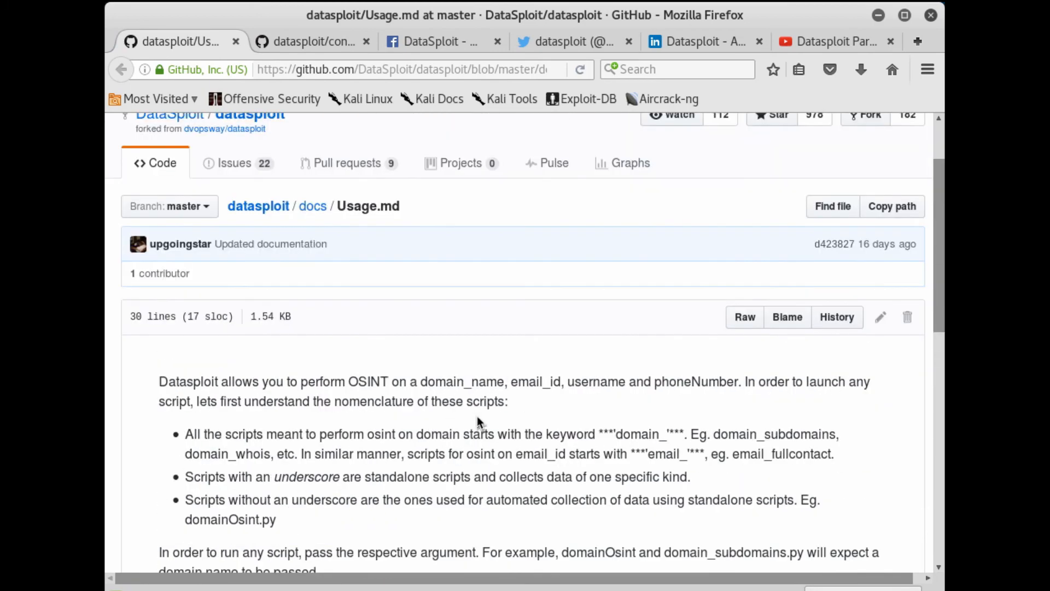
scroll("down", 3)
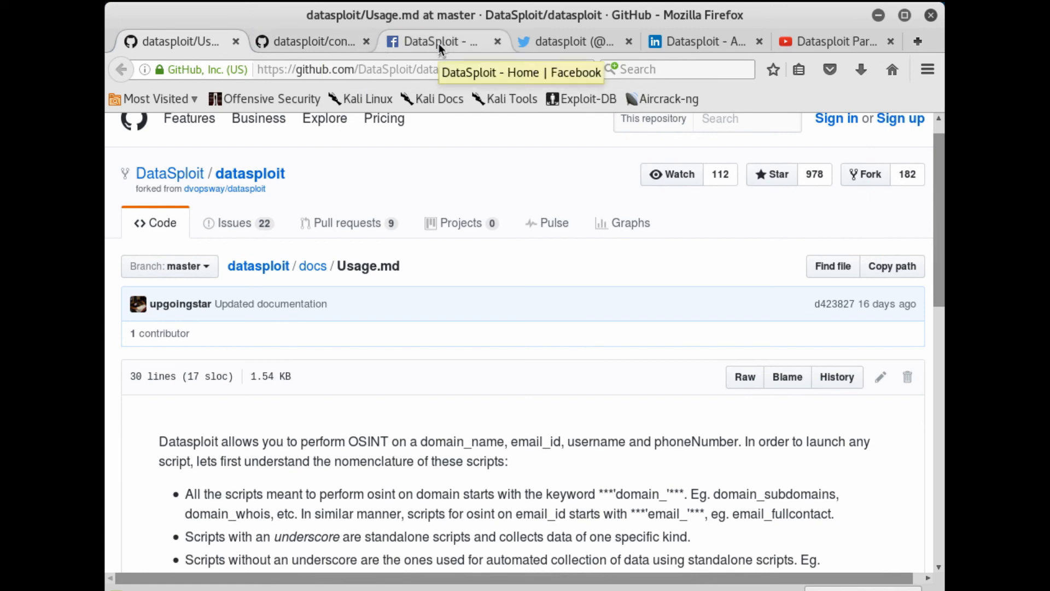
mouse_move(883, 73)
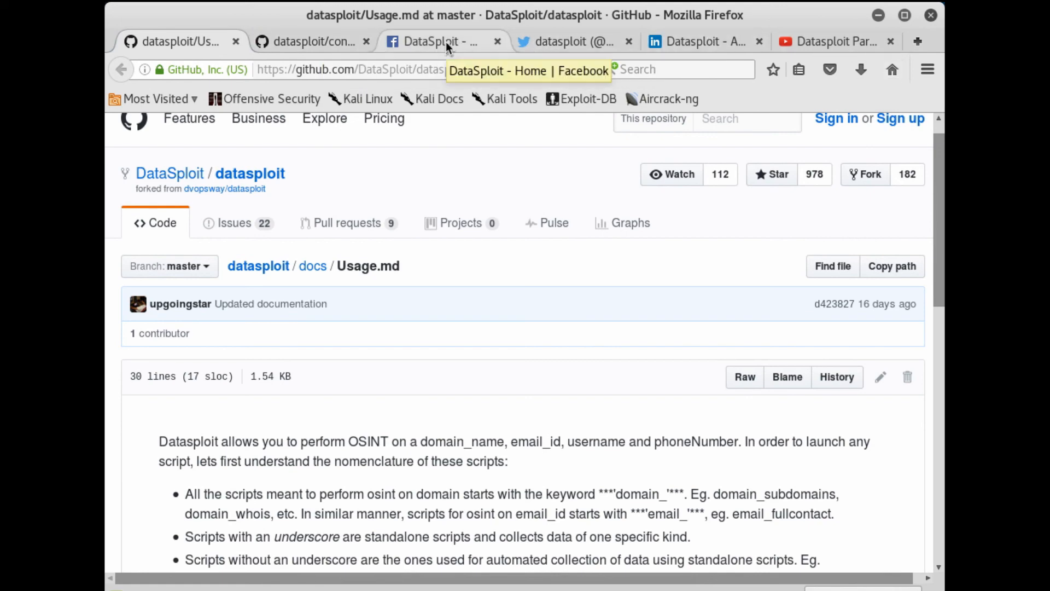
Step: View DataSploit's Facebook and Twitter pages, ending on the Part 1 setup YouTube video
left_click(439, 40)
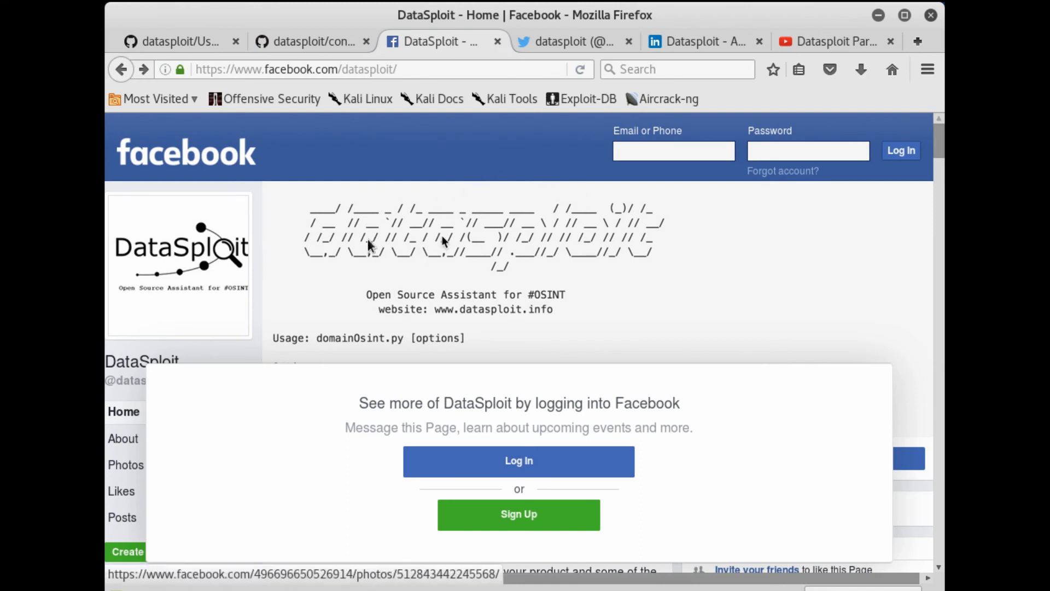
mouse_move(703, 254)
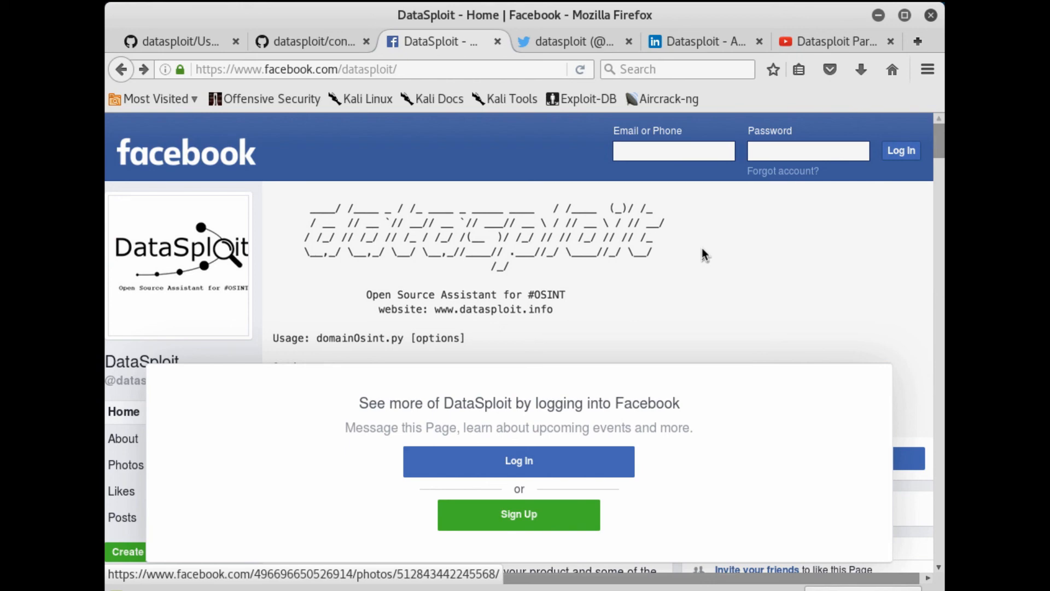
left_click(572, 41)
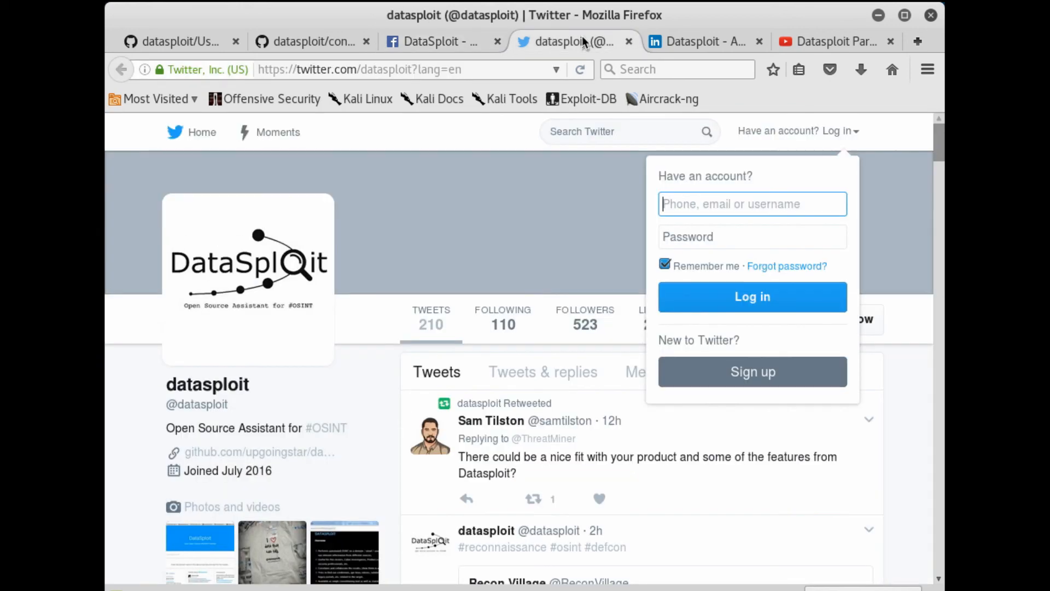
mouse_move(466, 26)
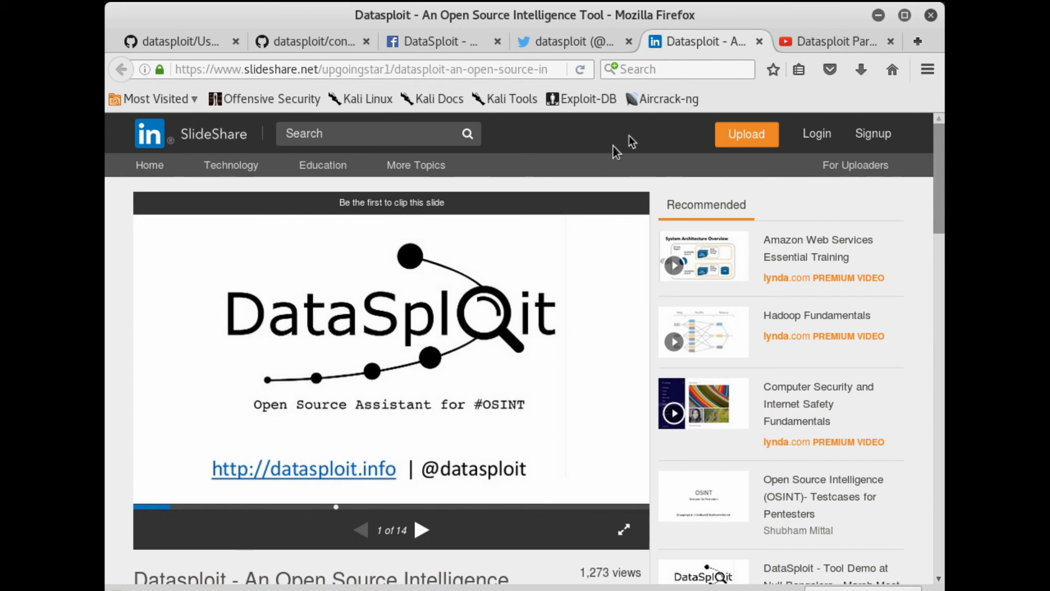
left_click(833, 40)
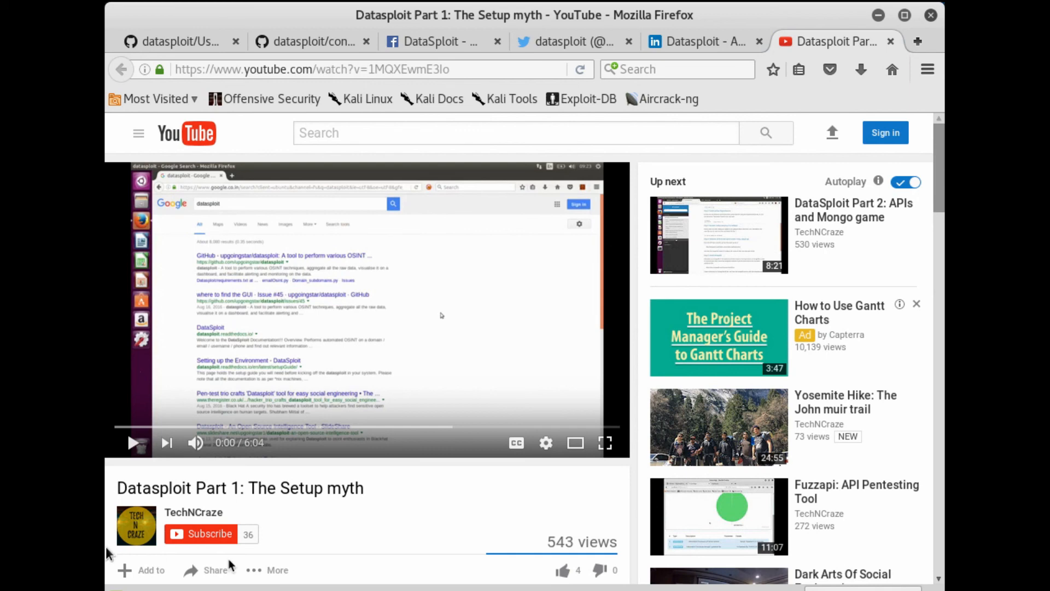
mouse_move(419, 520)
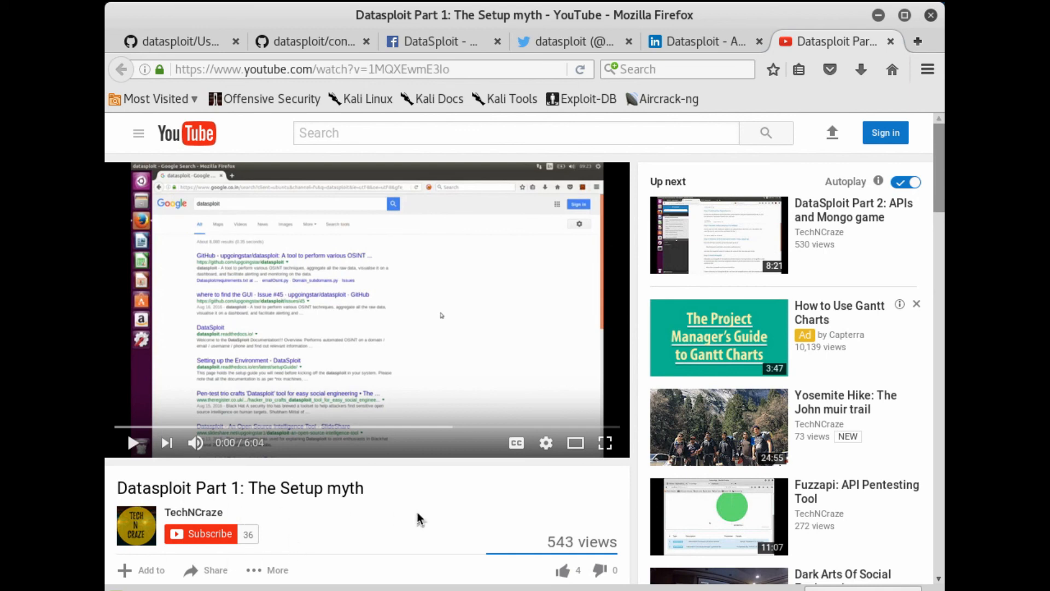
mouse_move(503, 42)
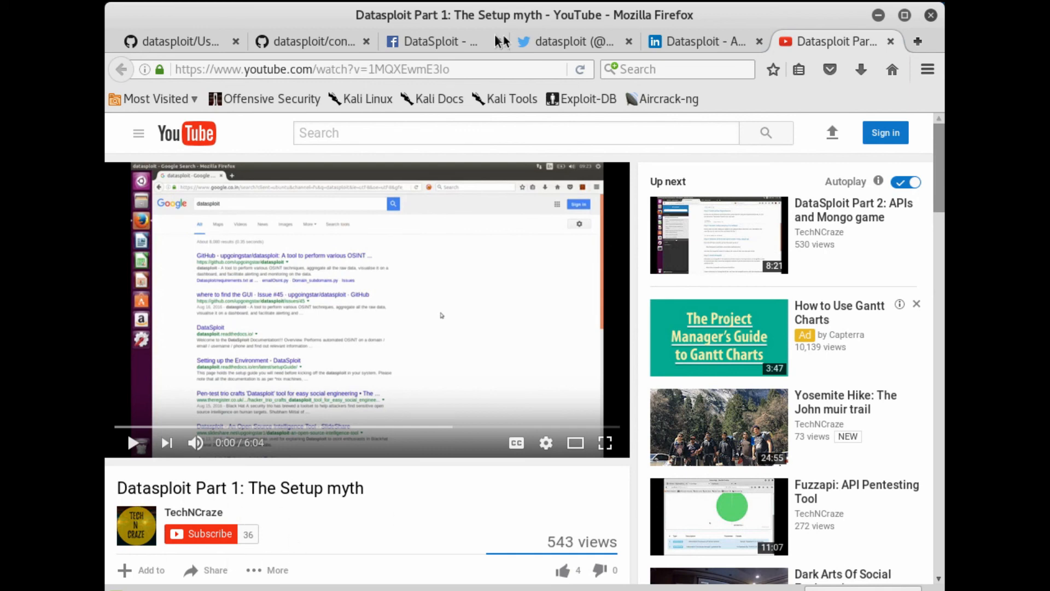
mouse_move(703, 42)
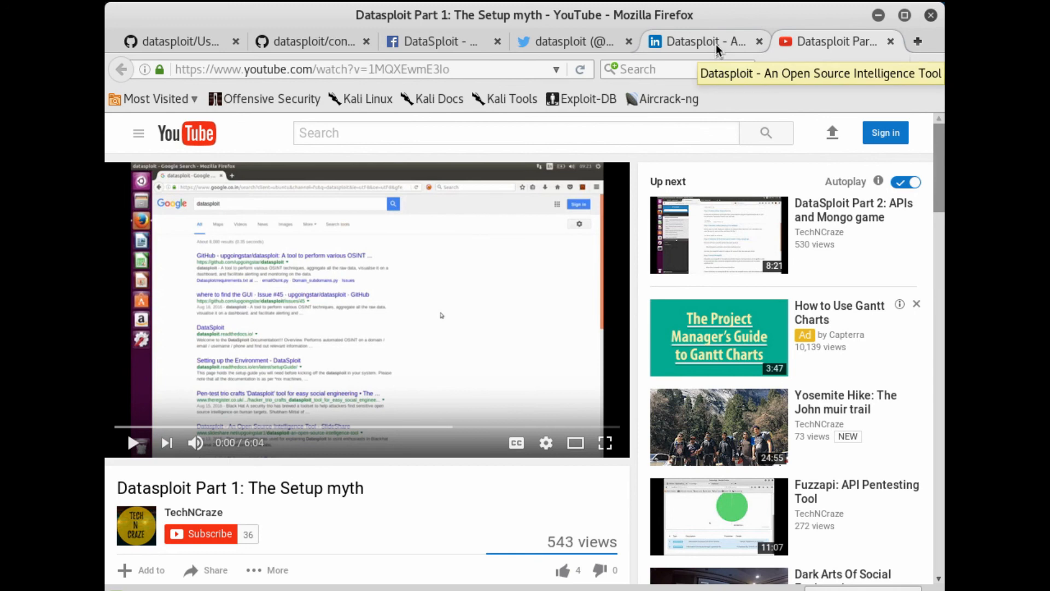